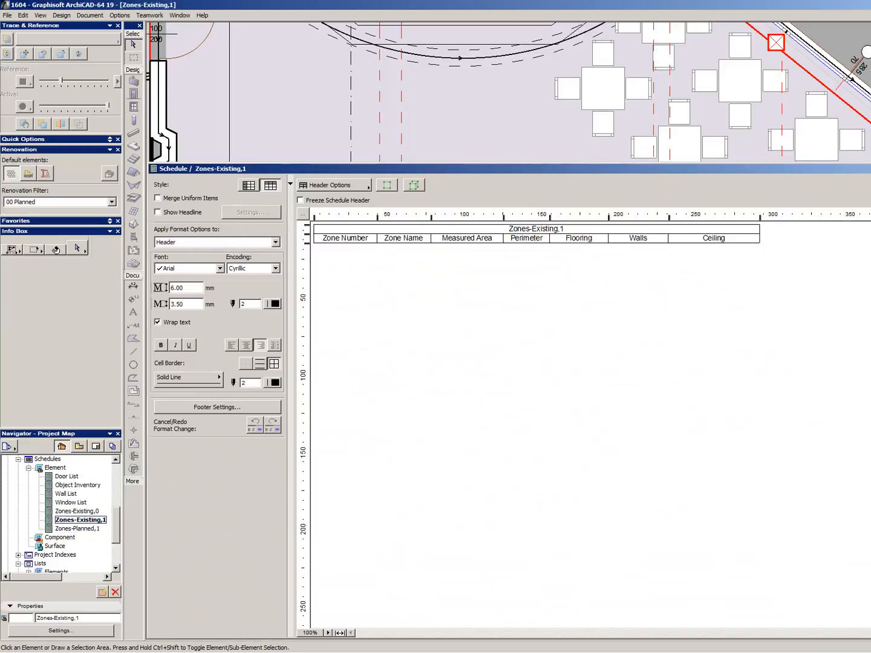
Step: Close the Zones-Existing,1 schedule and select the nine small sanitary zones on the plan
{"action": "left_click", "coordinate": [77, 511]}
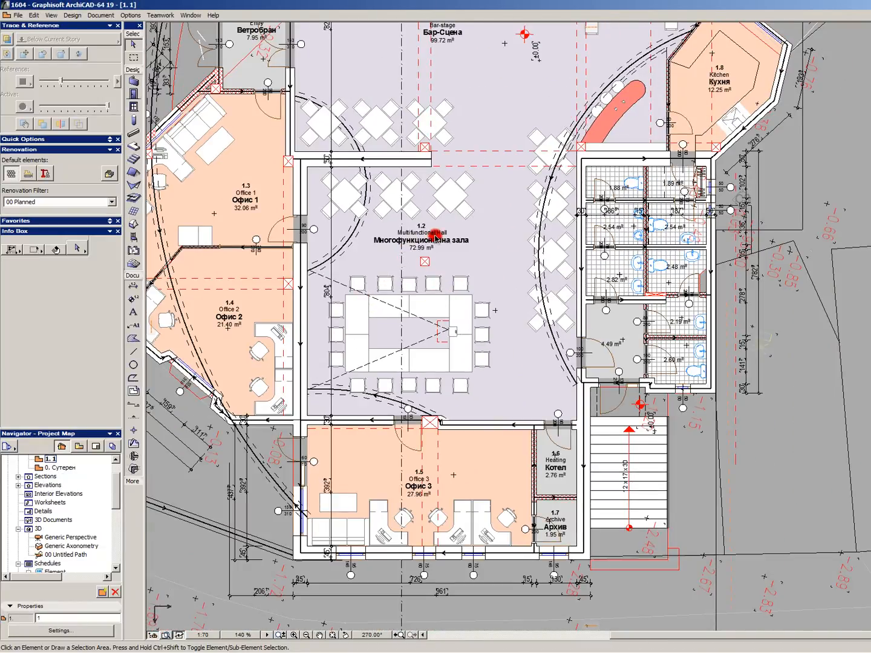
{"action": "left_click", "coordinate": [419, 236]}
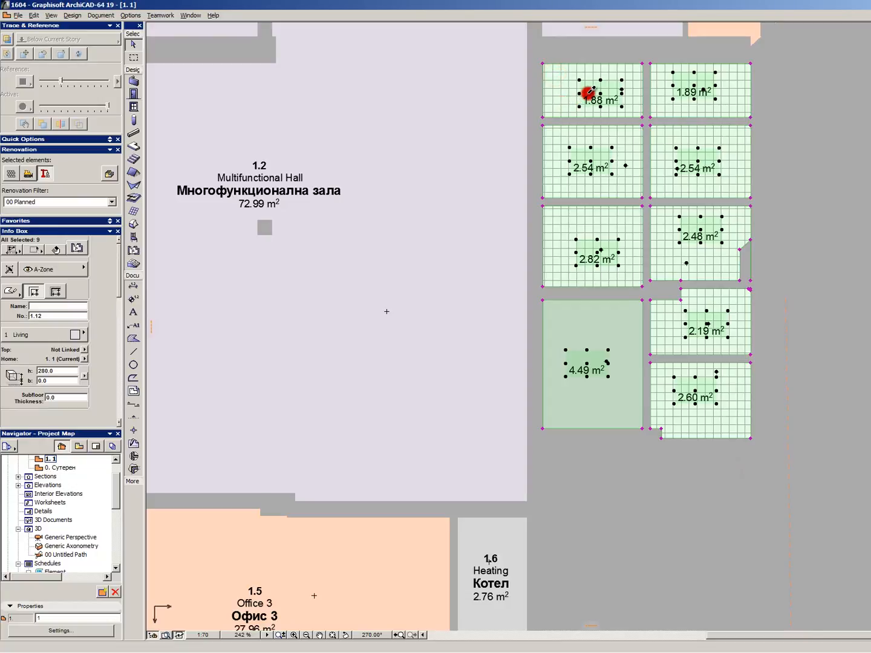
Step: Add Zone No. to the selected zones' stamp Content Order and confirm
{"action": "double_click", "coordinate": [589, 94]}
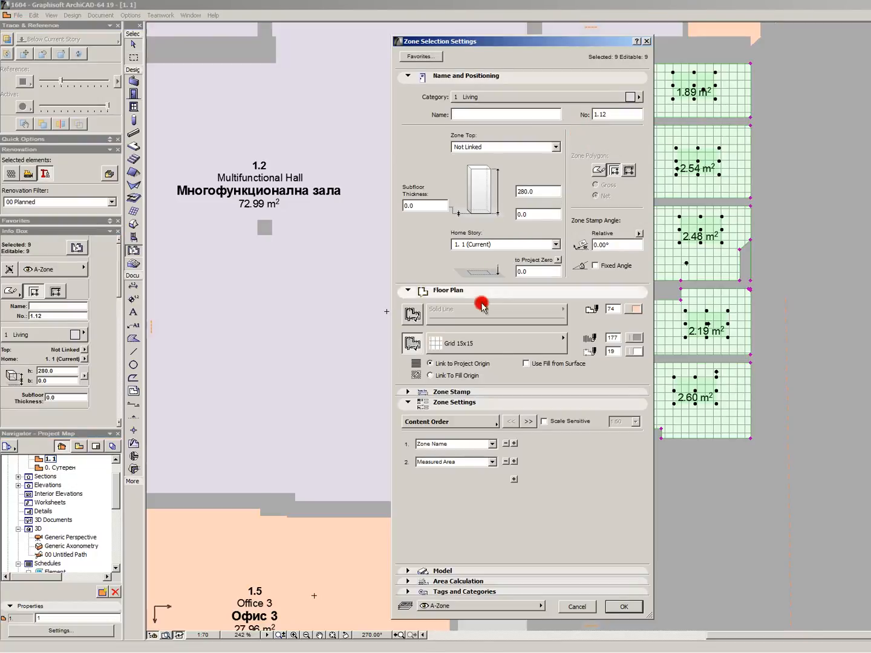
{"action": "left_click", "coordinate": [514, 443]}
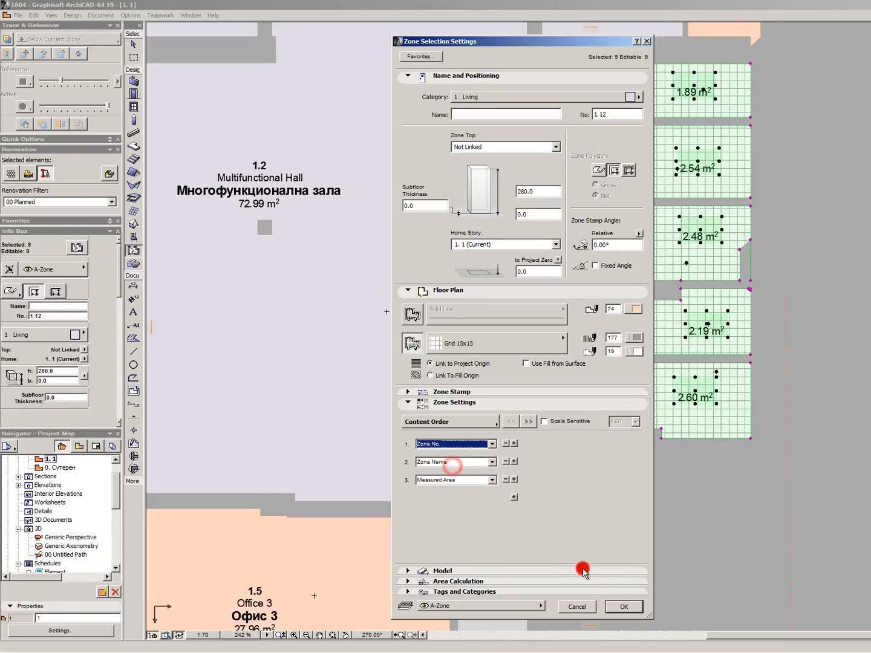
{"action": "left_click", "coordinate": [623, 607]}
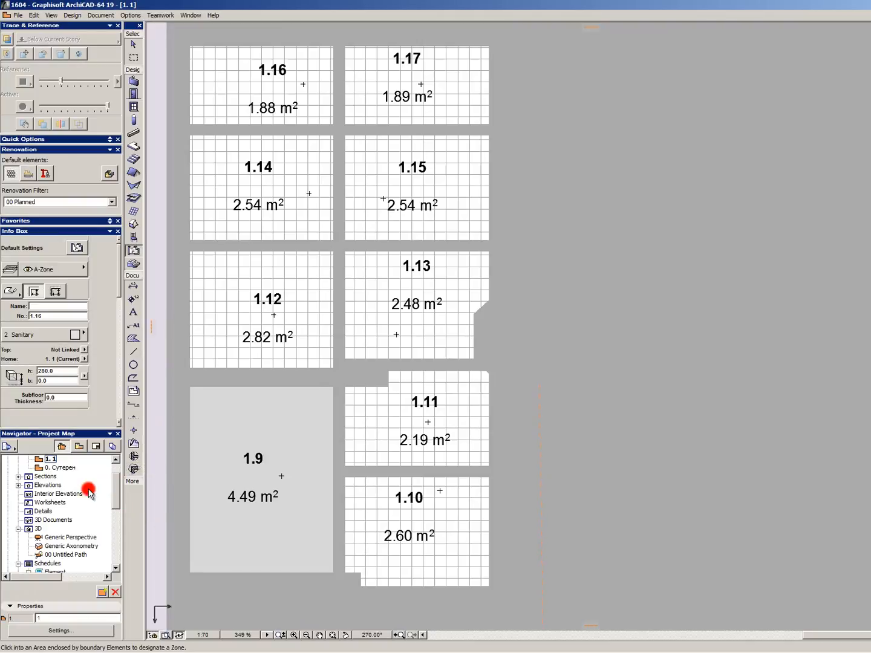
Step: Expand Schedules > Element in the Project Map and open Zones-Planned,1
{"action": "left_click", "coordinate": [58, 520]}
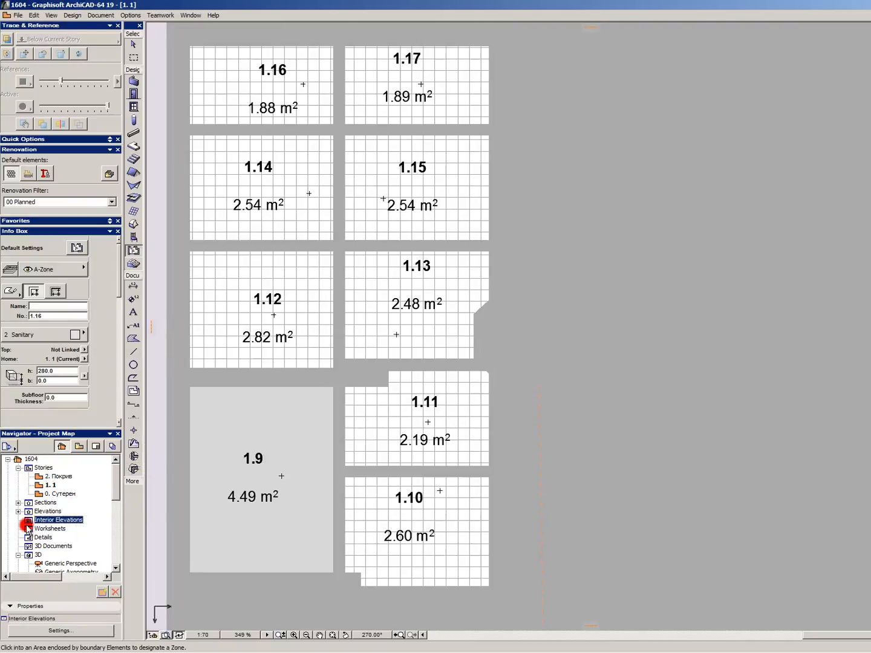
{"action": "left_click", "coordinate": [20, 503]}
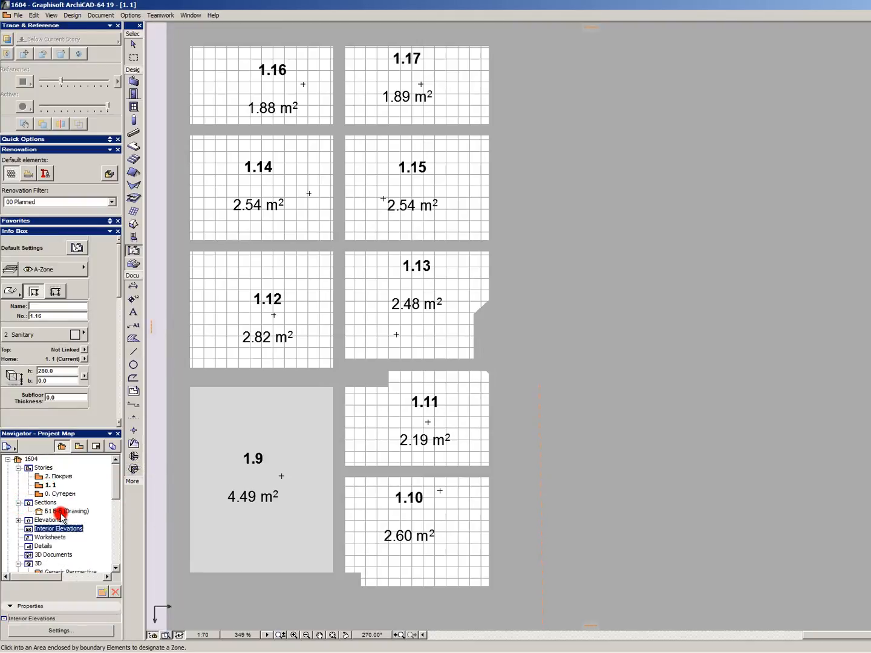
{"action": "left_click", "coordinate": [65, 511]}
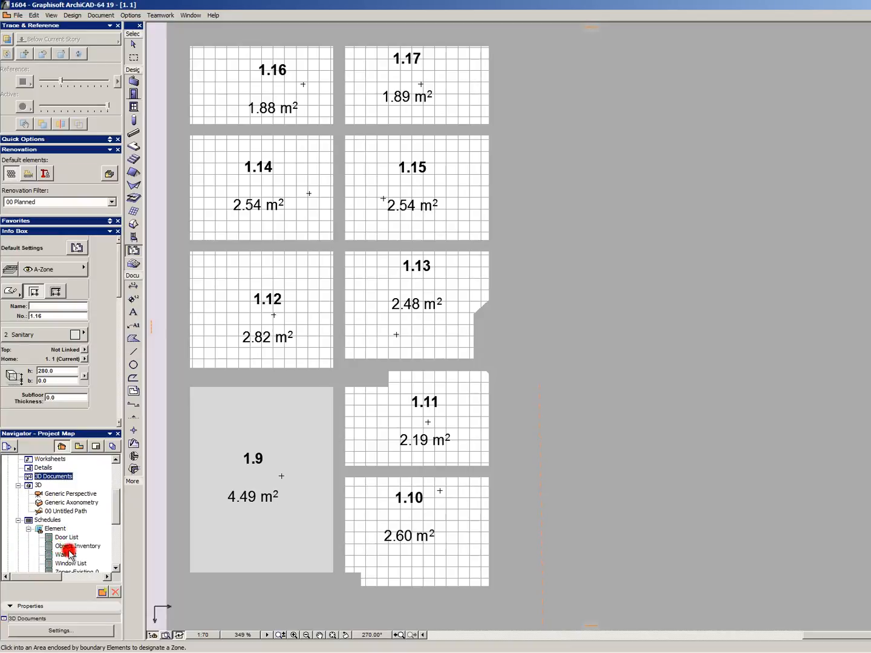
{"action": "double_click", "coordinate": [82, 537]}
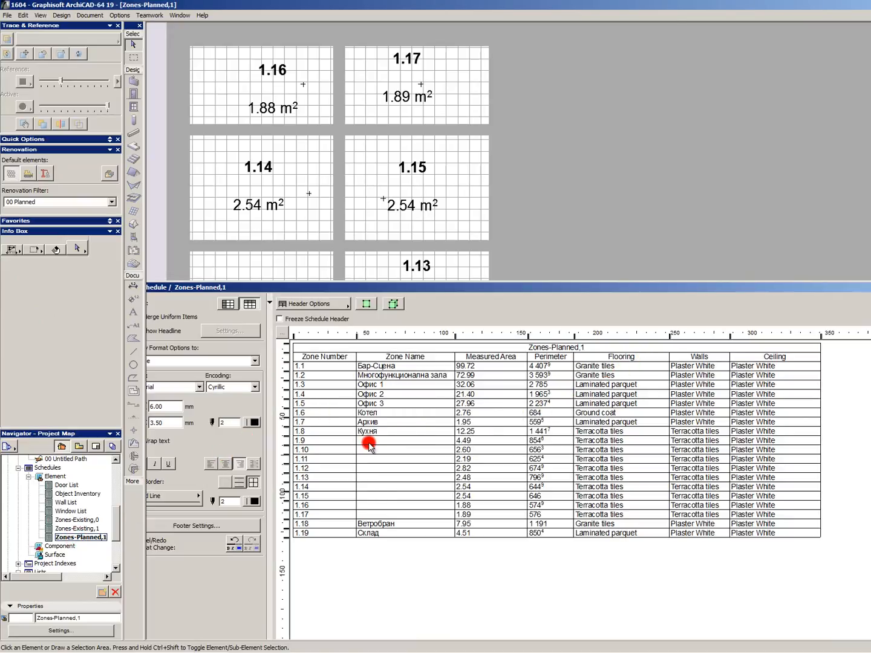
Step: Enter the first sanitary zone names in the schedule, starting at zone 1.9, such as WC disabled and Storage
{"action": "left_click", "coordinate": [371, 440]}
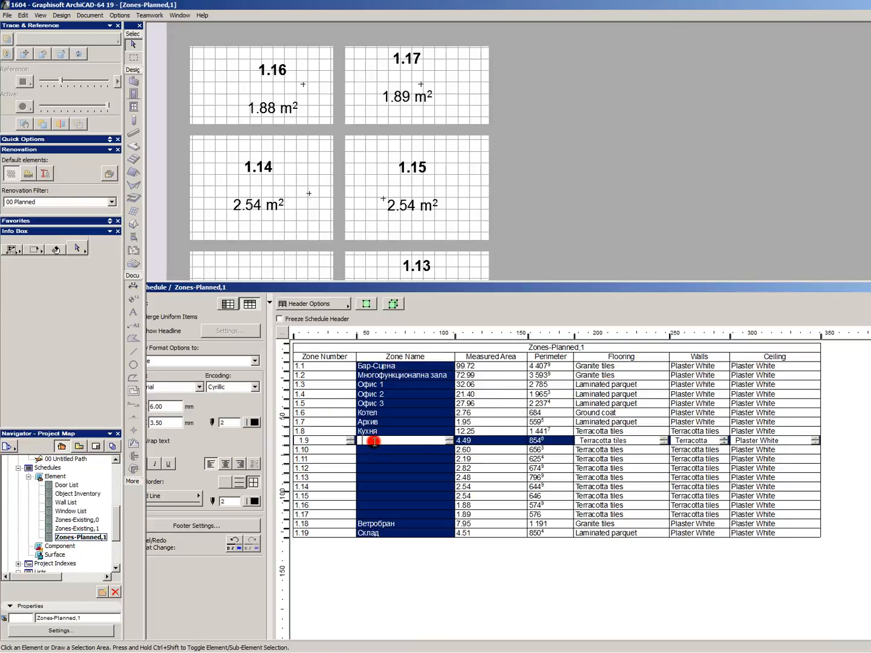
{"action": "type", "text": "Parking"}
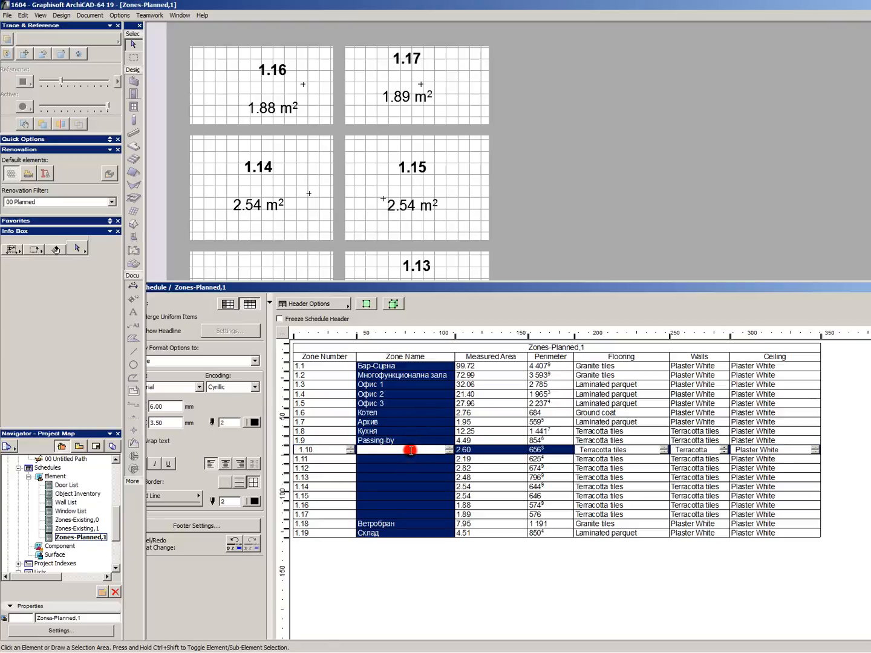
{"action": "type", "text": "Storage"}
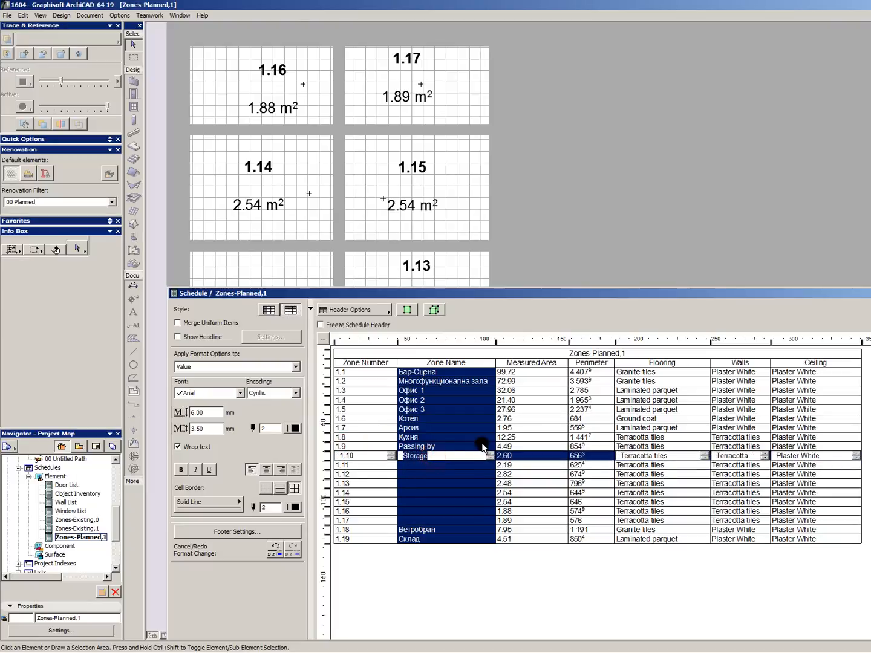
{"action": "type", "text": "WC disabled"}
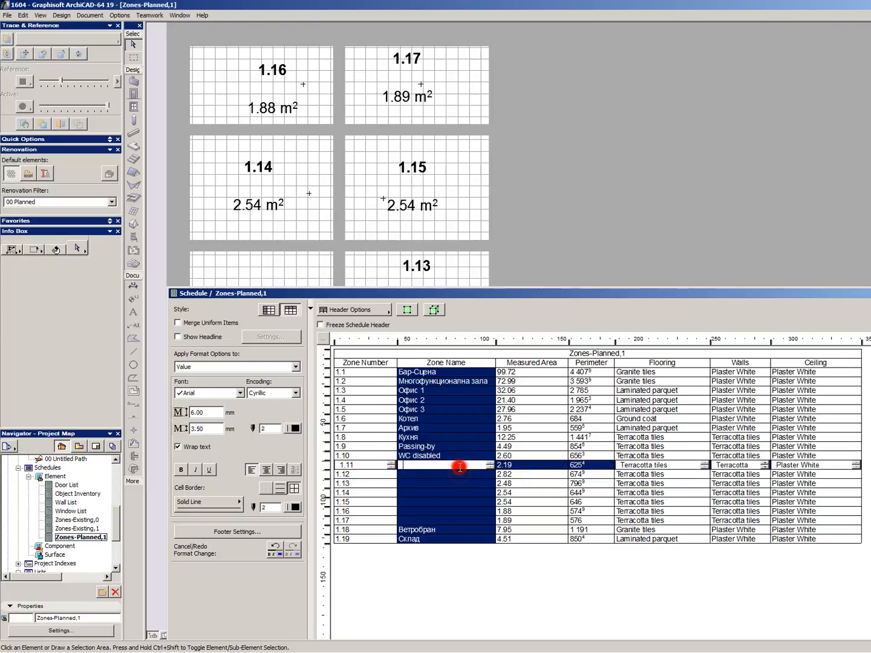
{"action": "type", "text": "Storage"}
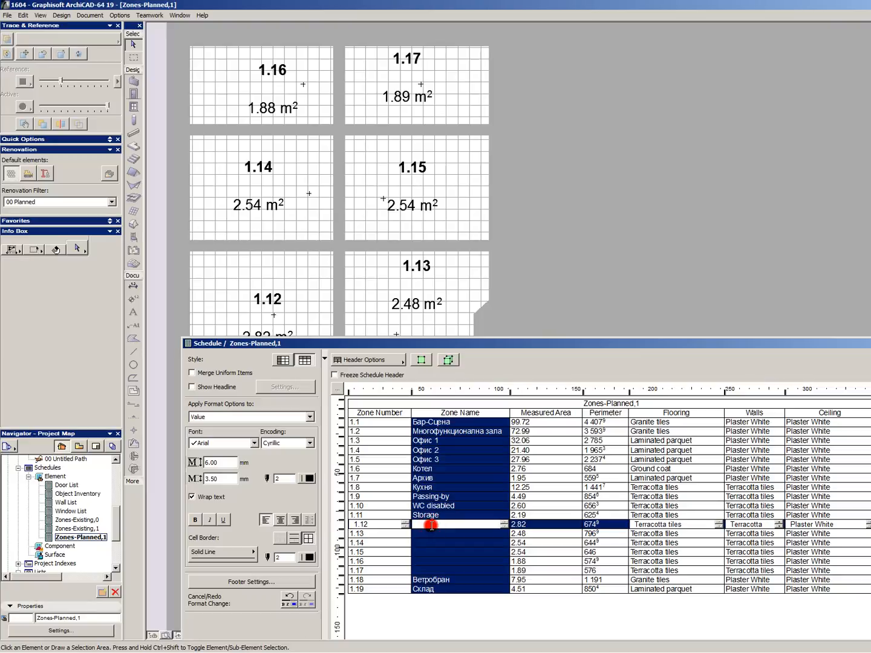
Step: Enter the remaining names, including Passing-by and WC entries, through zone 1.15
{"action": "type", "text": "Passing-bhy"}
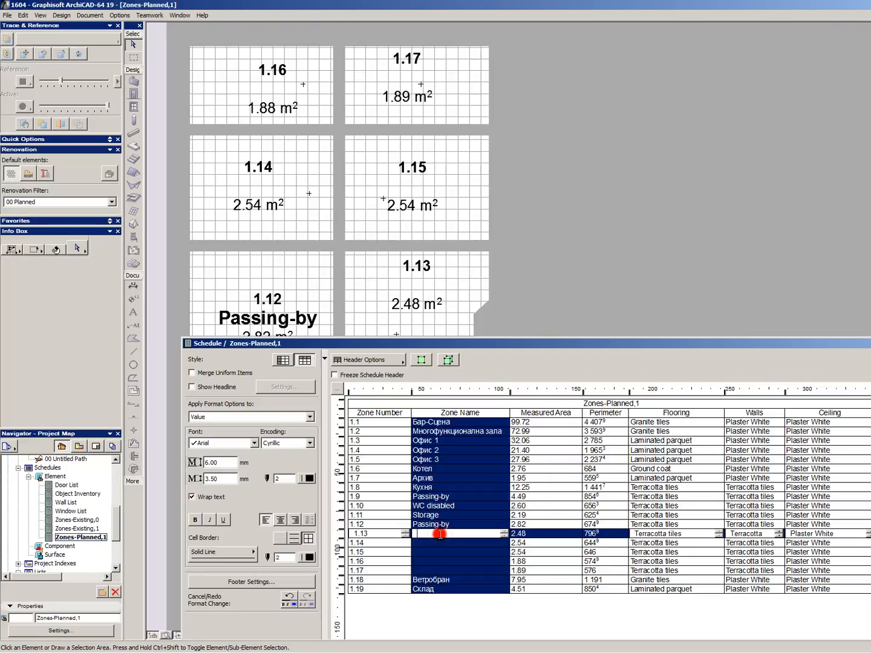
{"action": "type", "text": "WC"}
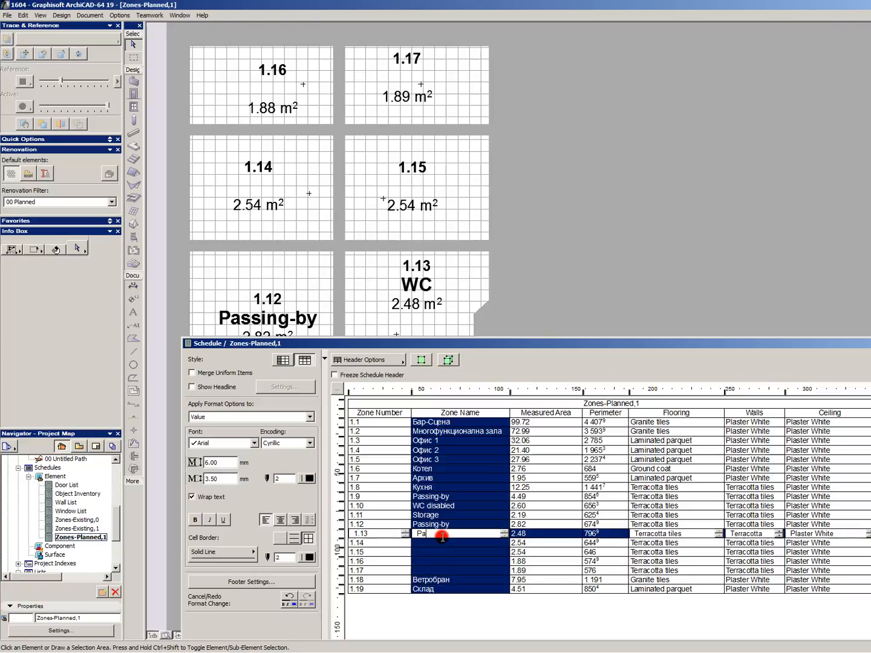
{"action": "type", "text": "Passing-by"}
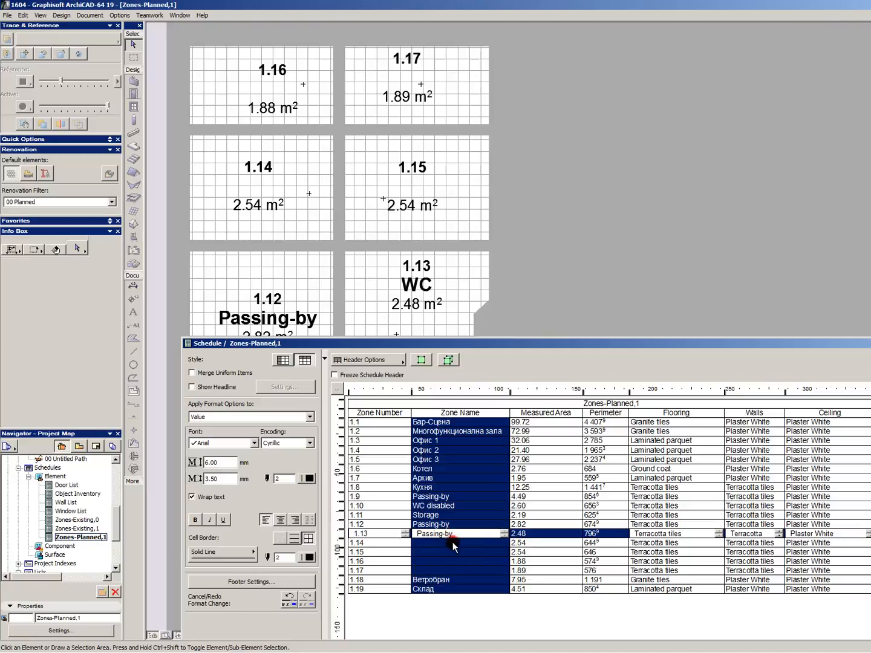
{"action": "left_click", "coordinate": [454, 543]}
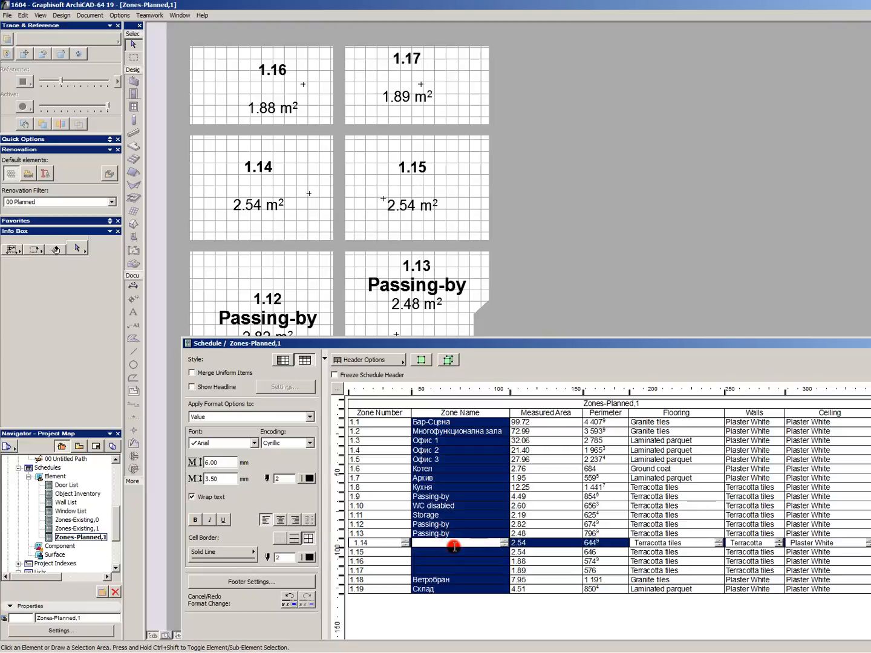
{"action": "type", "text": "WC me"}
{"action": "left_click", "coordinate": [461, 552]}
{"action": "type", "text": "WC wom"}
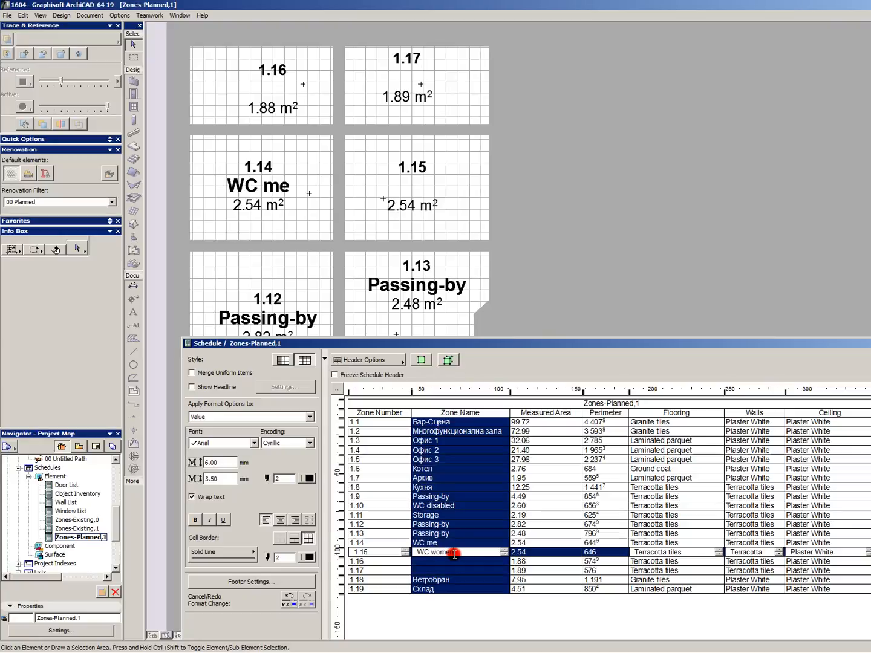
{"action": "left_click", "coordinate": [459, 543]}
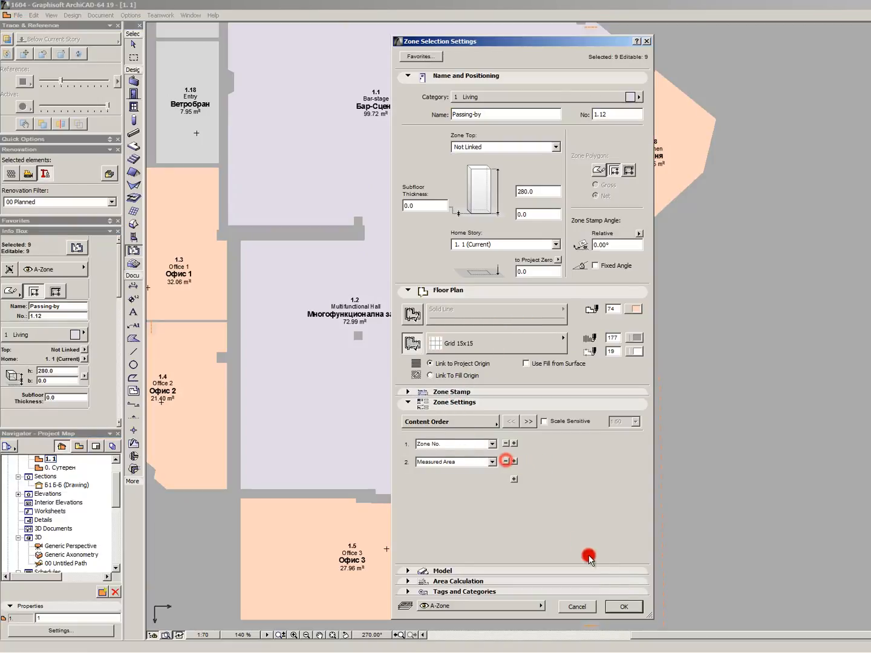
Step: Apply zone stamps without Zone Name and scroll toward the Info Box work environment settings
{"action": "left_click", "coordinate": [623, 607]}
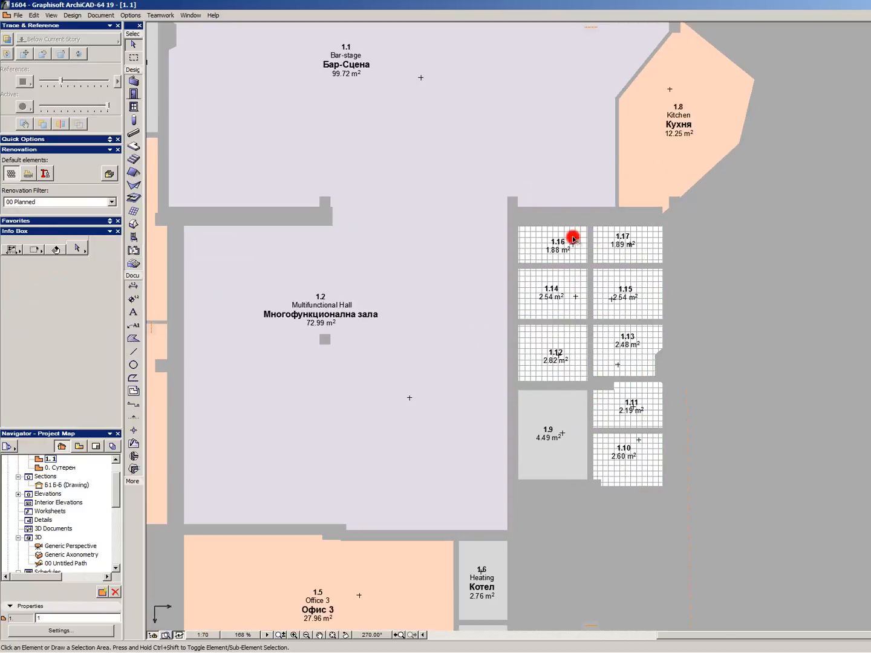
{"action": "scroll", "scroll_direction": "down", "scroll_amount": 3}
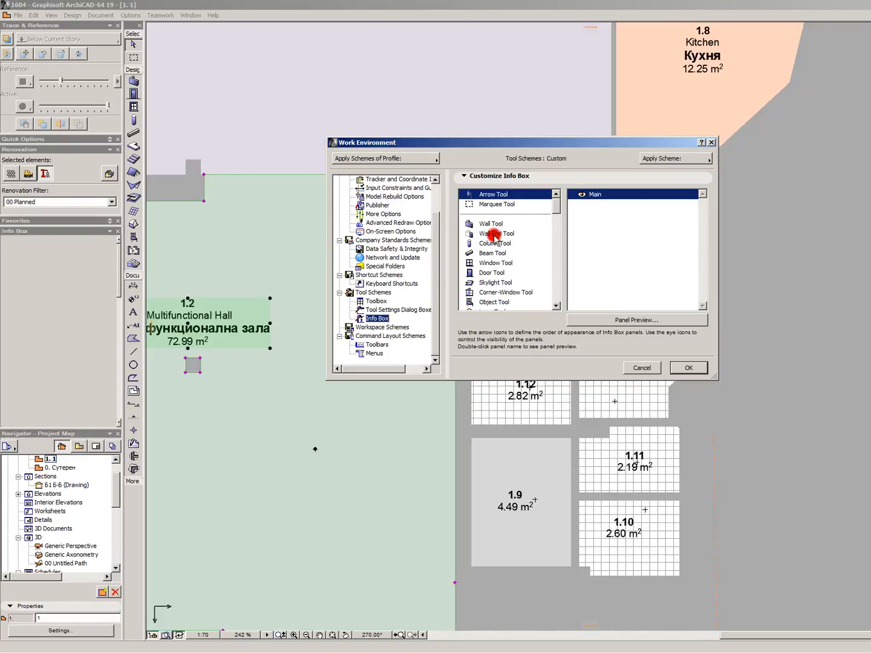
Step: Enable the ID panel for the Zone Tool in Info Box settings and confirm
{"action": "left_click", "coordinate": [505, 234]}
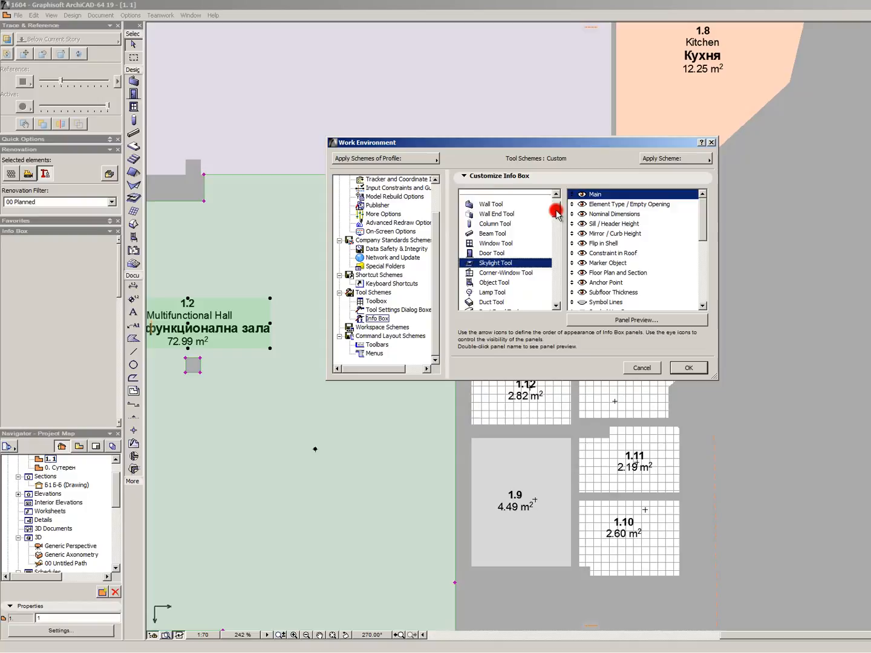
{"action": "scroll", "scroll_direction": "down", "scroll_amount": 3}
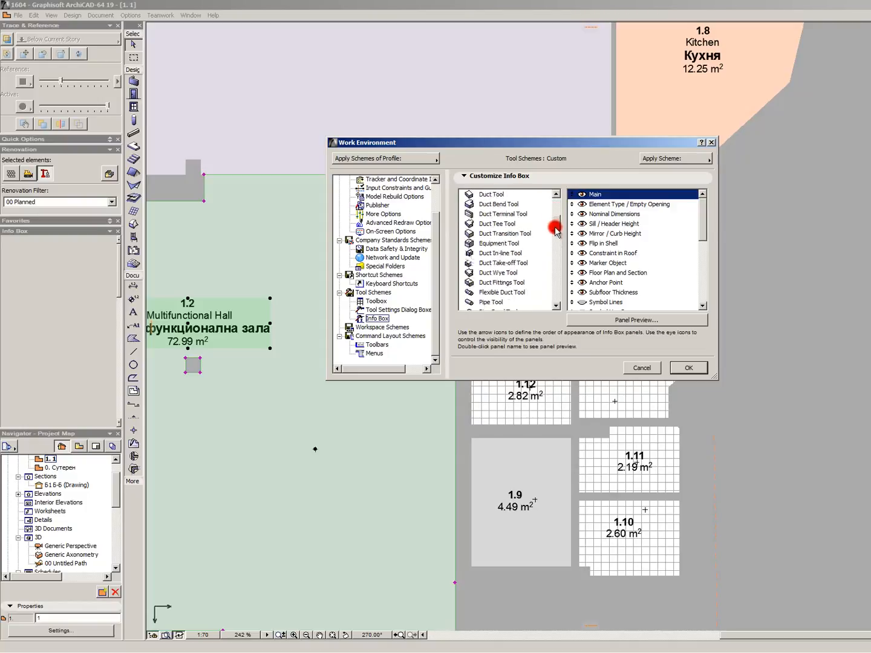
{"action": "scroll", "scroll_direction": "down", "scroll_amount": 3}
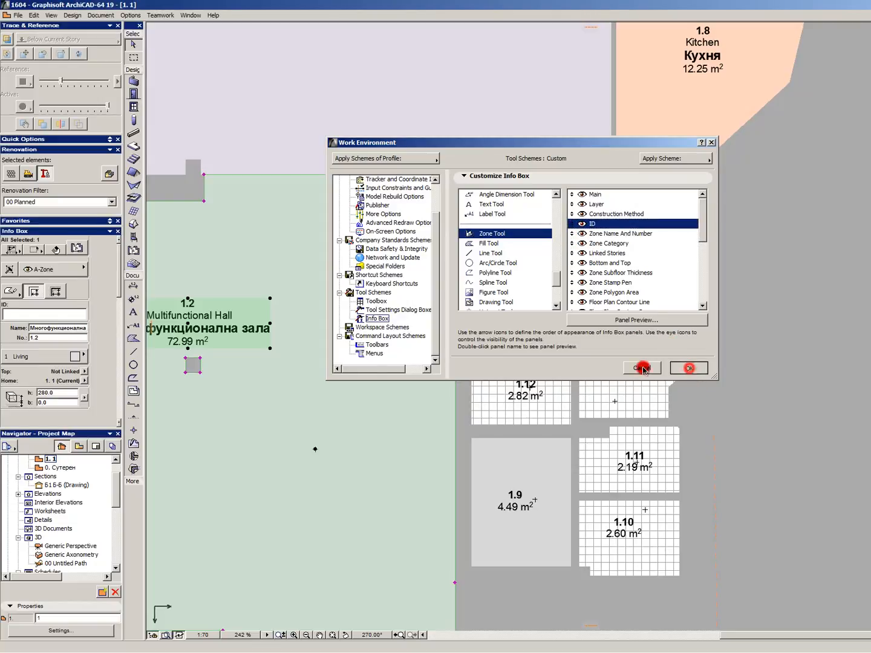
{"action": "left_click", "coordinate": [641, 369]}
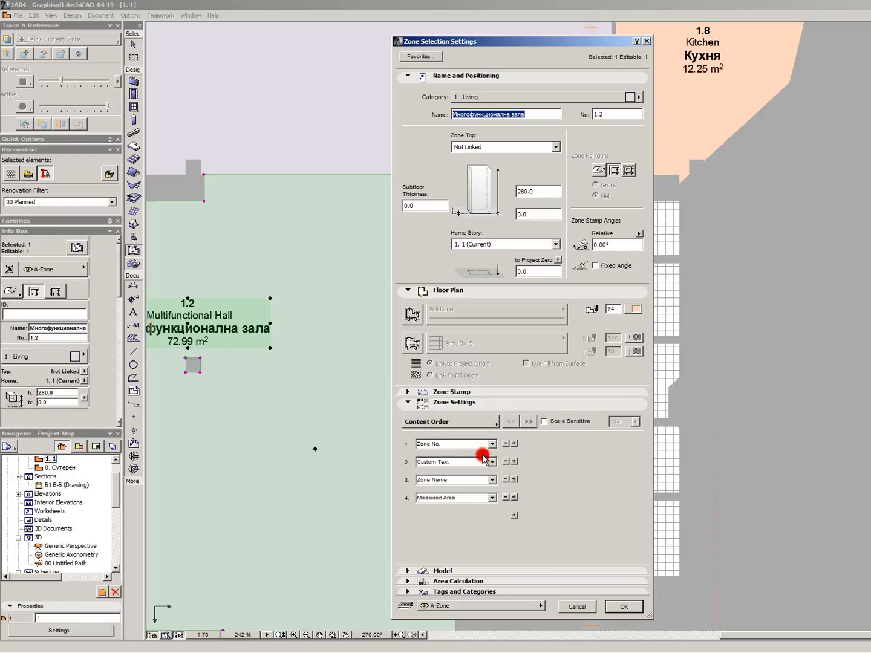
Step: Set stamp row 2 to Zone ID and give zone 1.2 the ID 'Multifunctional hall'
{"action": "left_click", "coordinate": [484, 461]}
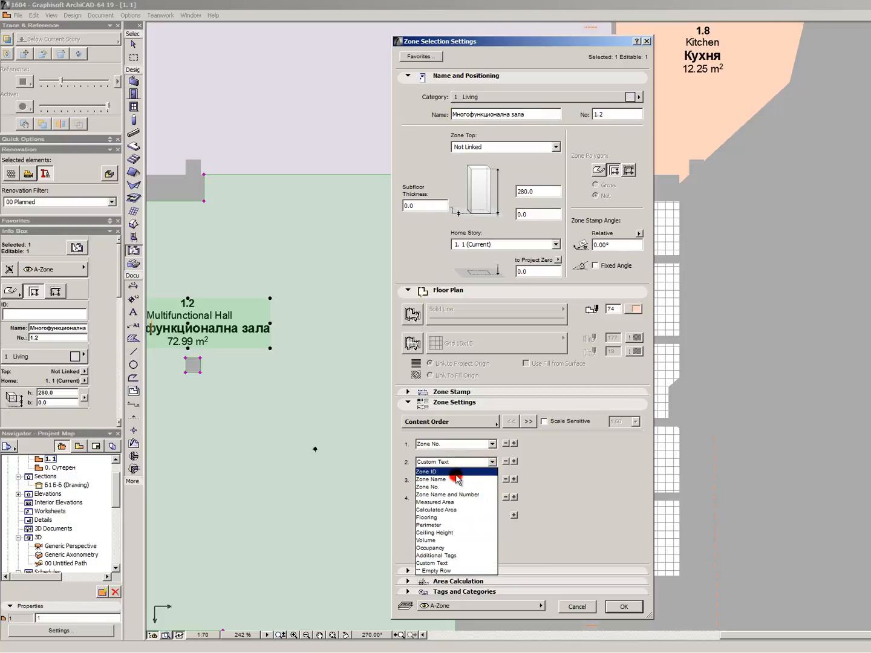
{"action": "left_click", "coordinate": [426, 472]}
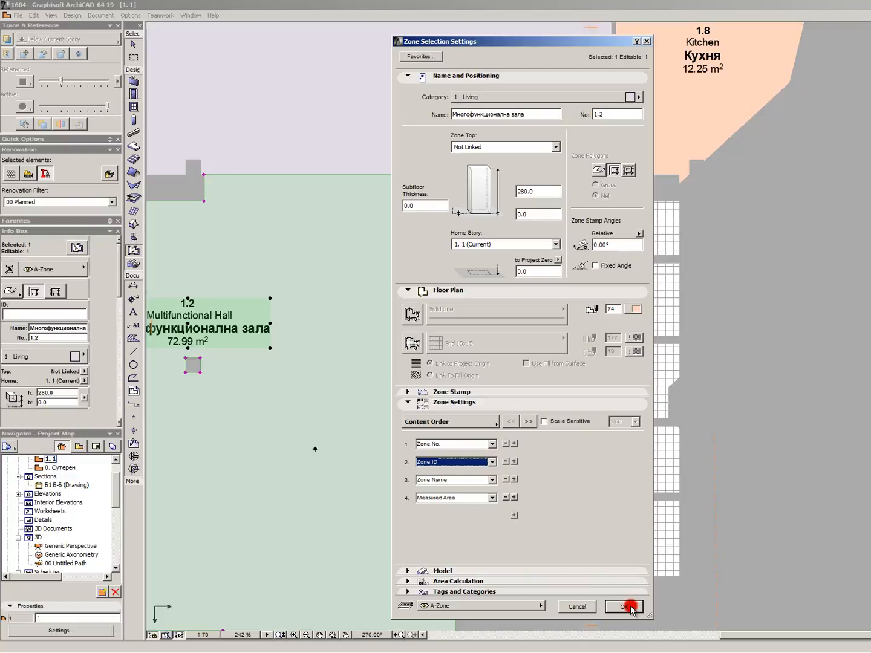
{"action": "left_click", "coordinate": [628, 607]}
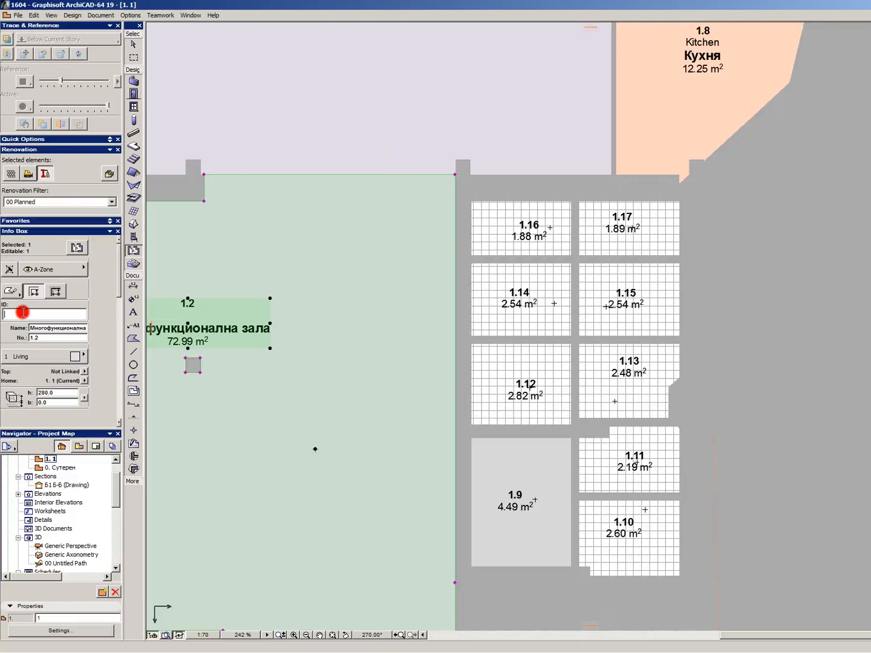
{"action": "type", "text": "Multi"}
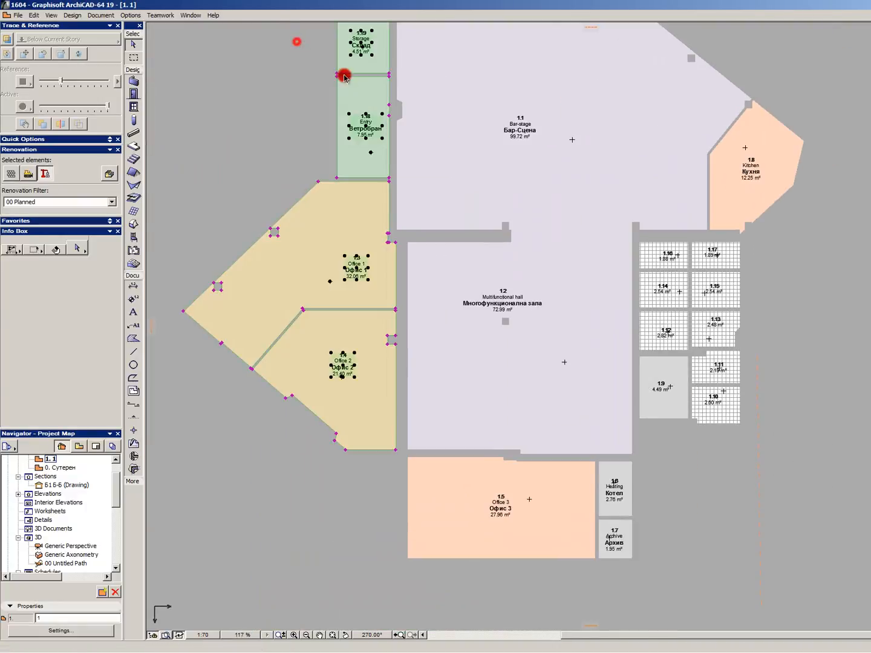
Step: Marquee-select all zones and open the stamp's second-line content choices
{"action": "left_click", "coordinate": [602, 177]}
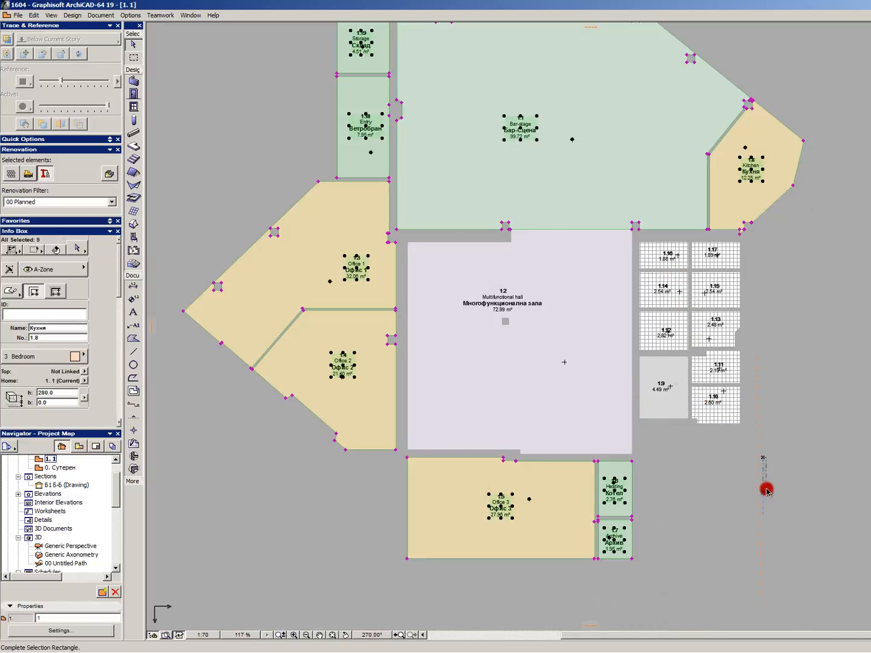
{"action": "left_click", "coordinate": [503, 303]}
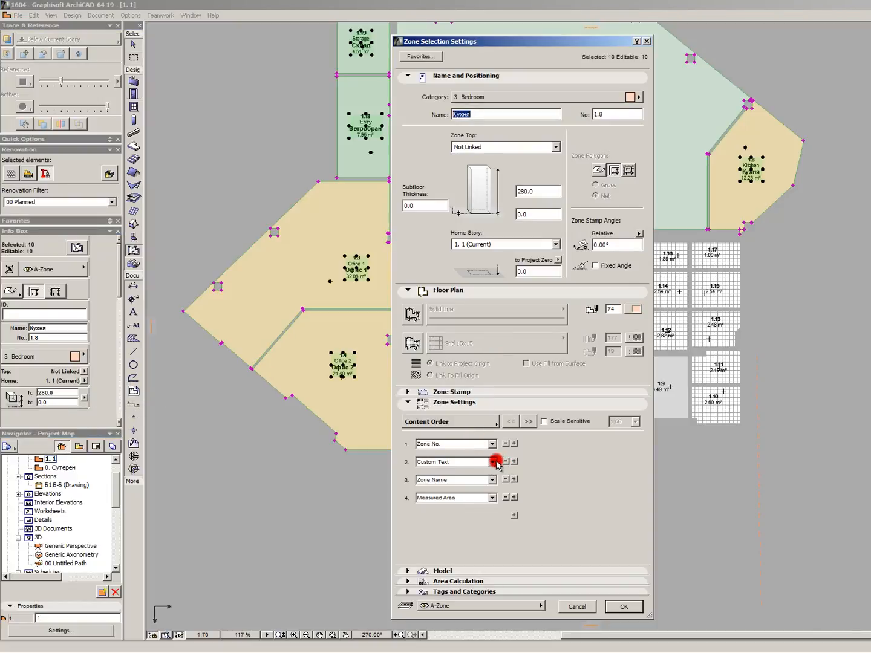
{"action": "left_click", "coordinate": [482, 461]}
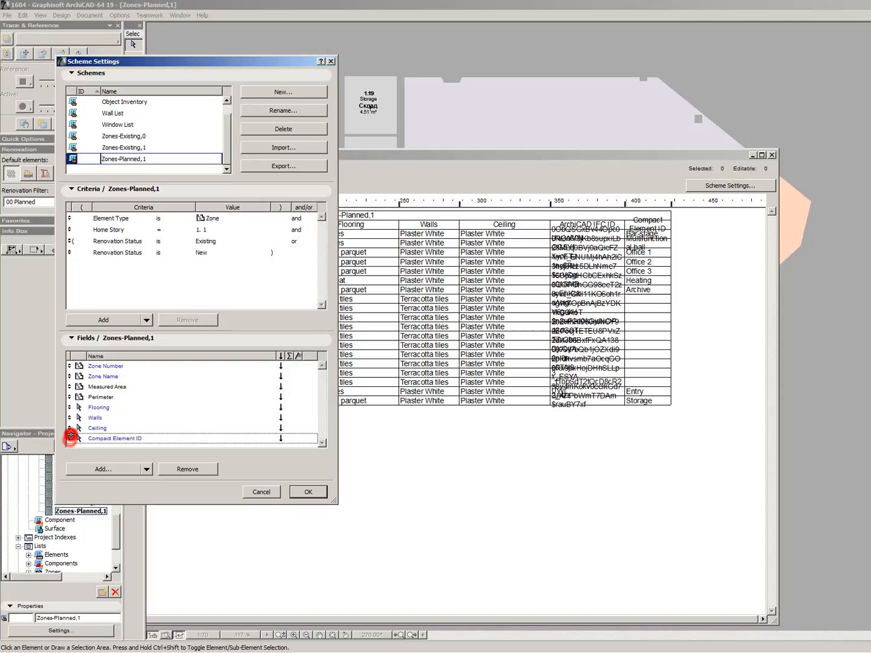
Step: Edit the Compact Element ID field with '(en)', rename the Area header, and resize Flooring and Area columns
{"action": "left_click", "coordinate": [307, 492]}
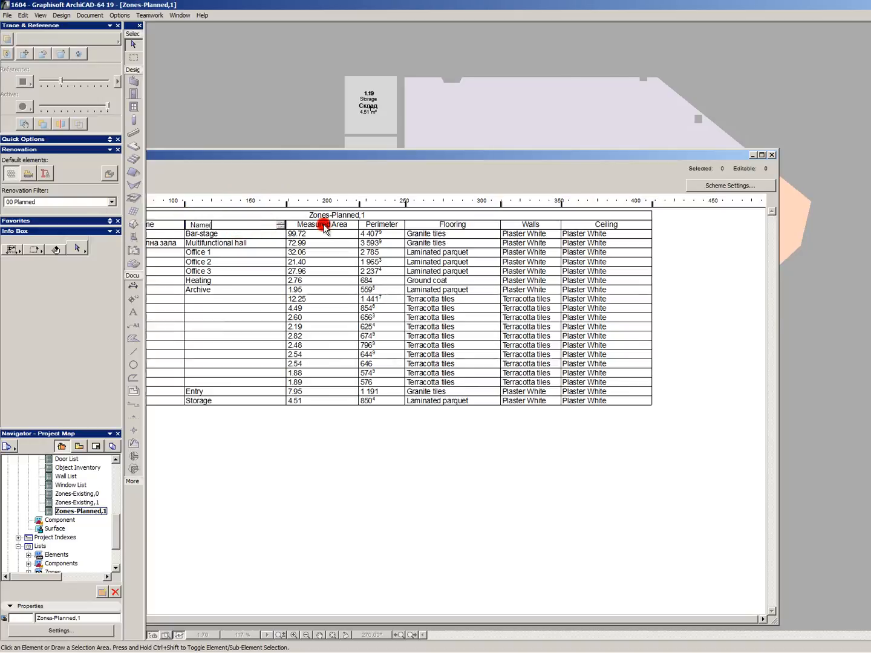
{"action": "type", "text": "(en"}
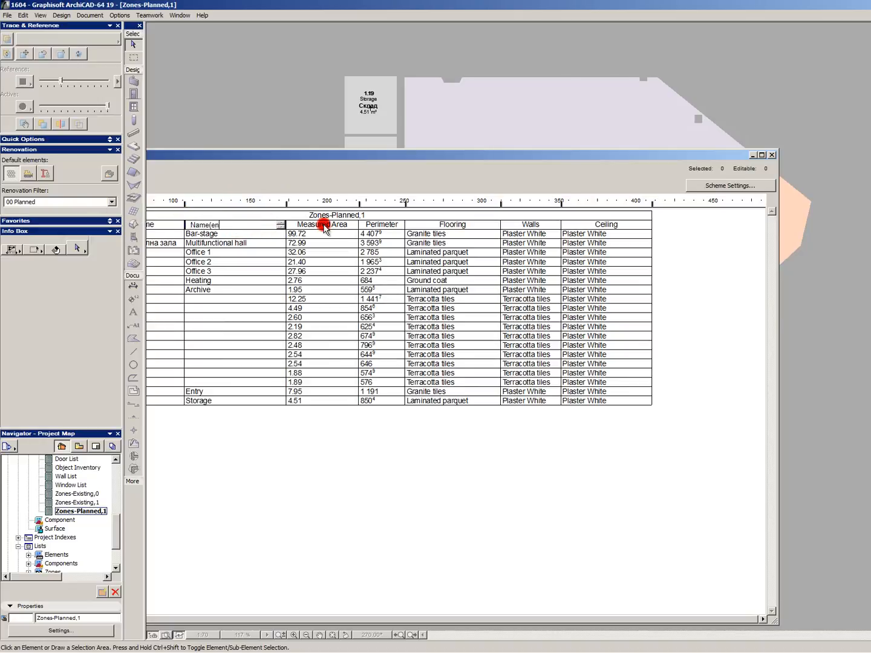
{"action": "left_click", "coordinate": [322, 224]}
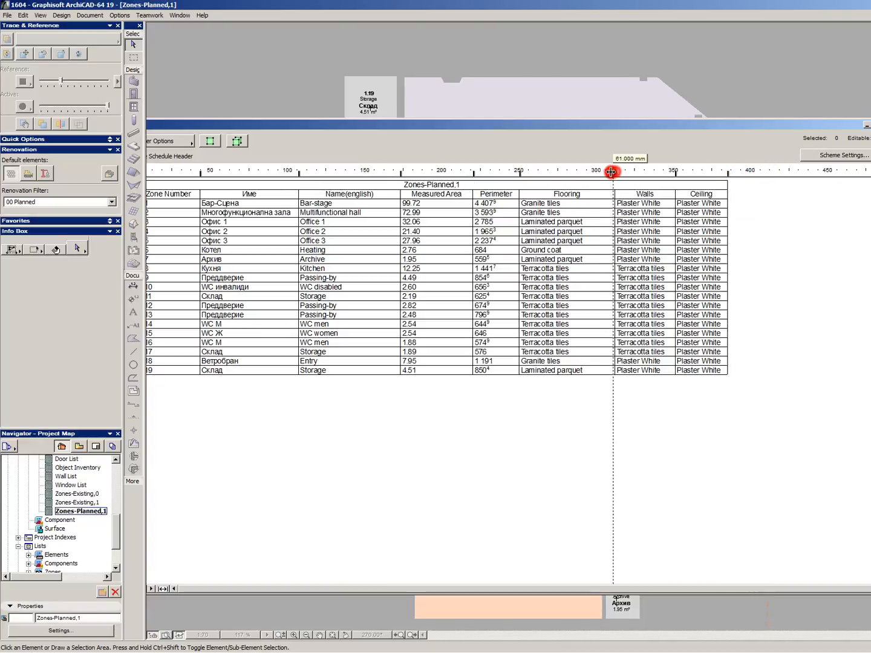
{"action": "left_click_drag", "start_coordinate": [611, 172], "coordinate": [588, 176]}
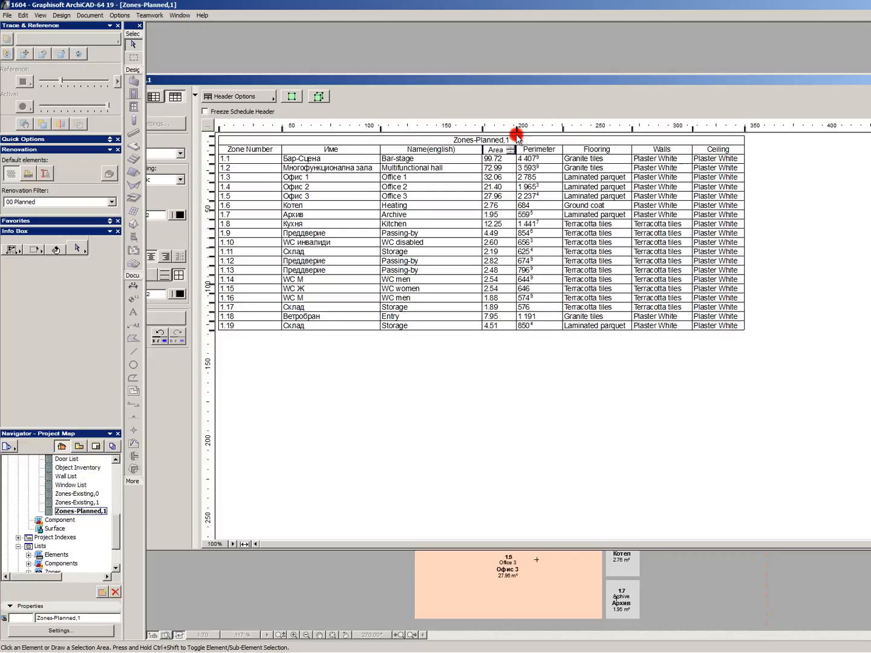
{"action": "left_click_drag", "start_coordinate": [517, 131], "coordinate": [557, 131]}
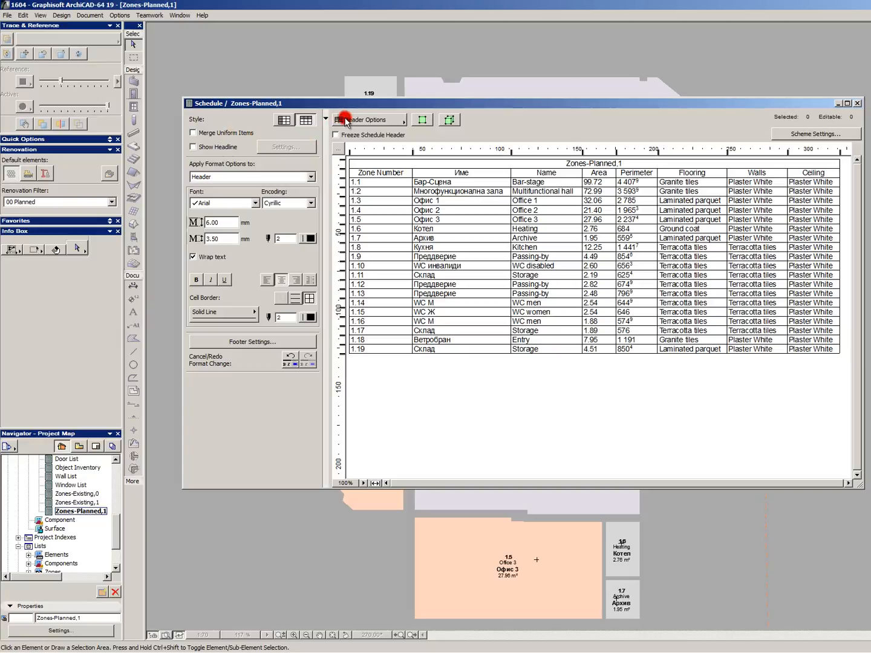
Step: Hide the schedule title row and give header cell borders solid purple lines
{"action": "left_click", "coordinate": [368, 119]}
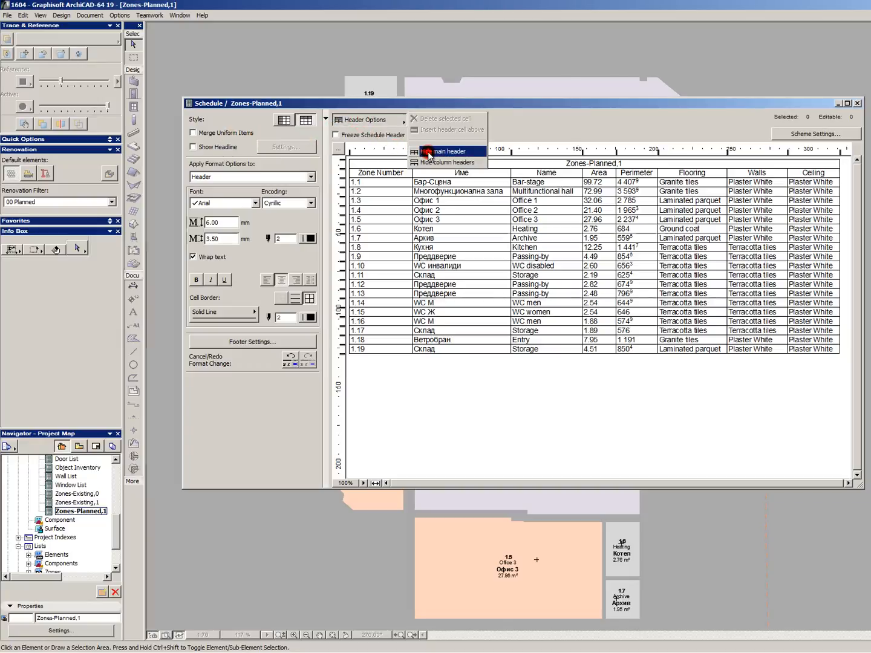
{"action": "left_click", "coordinate": [445, 151]}
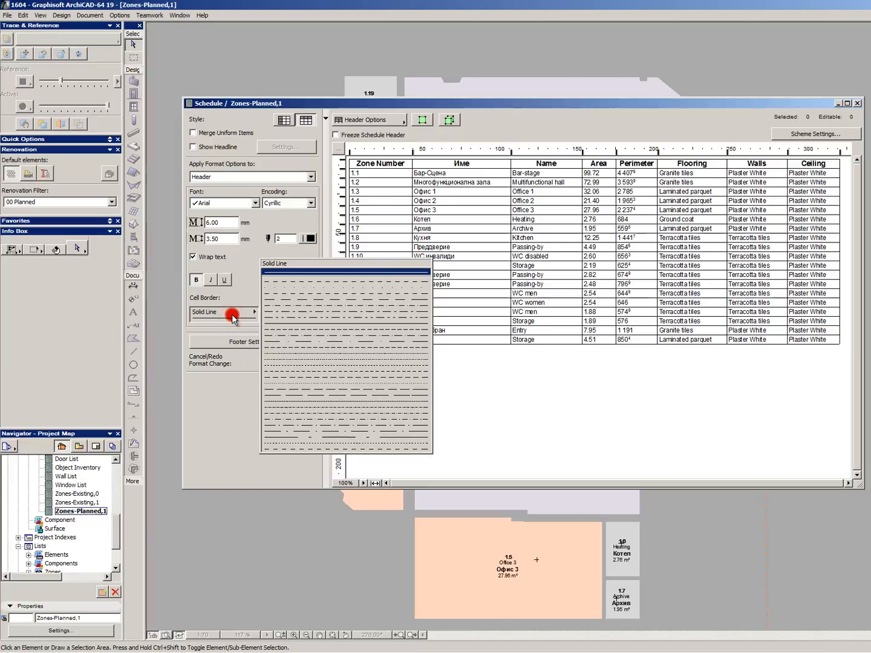
{"action": "left_click", "coordinate": [311, 316]}
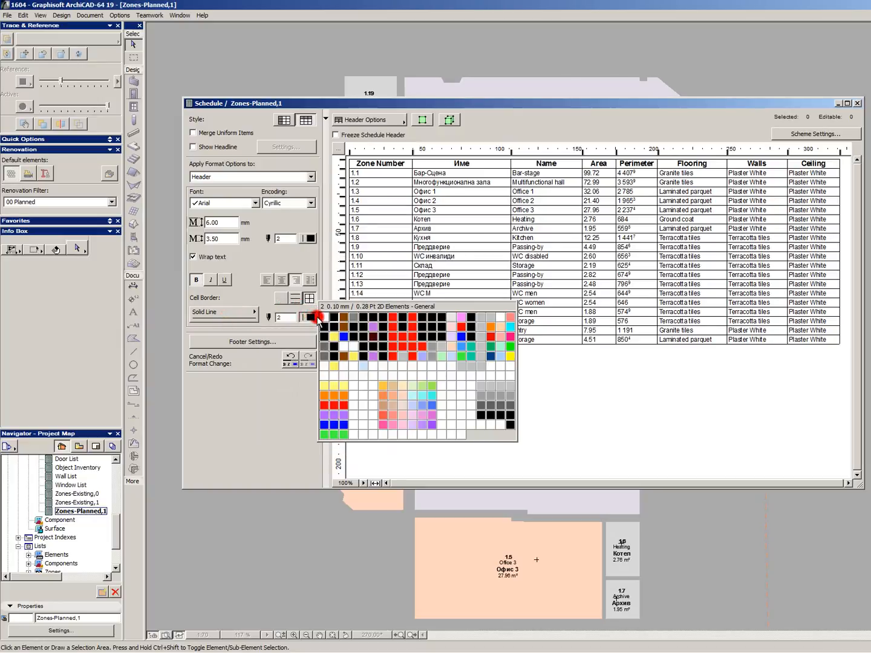
{"action": "left_click", "coordinate": [319, 317]}
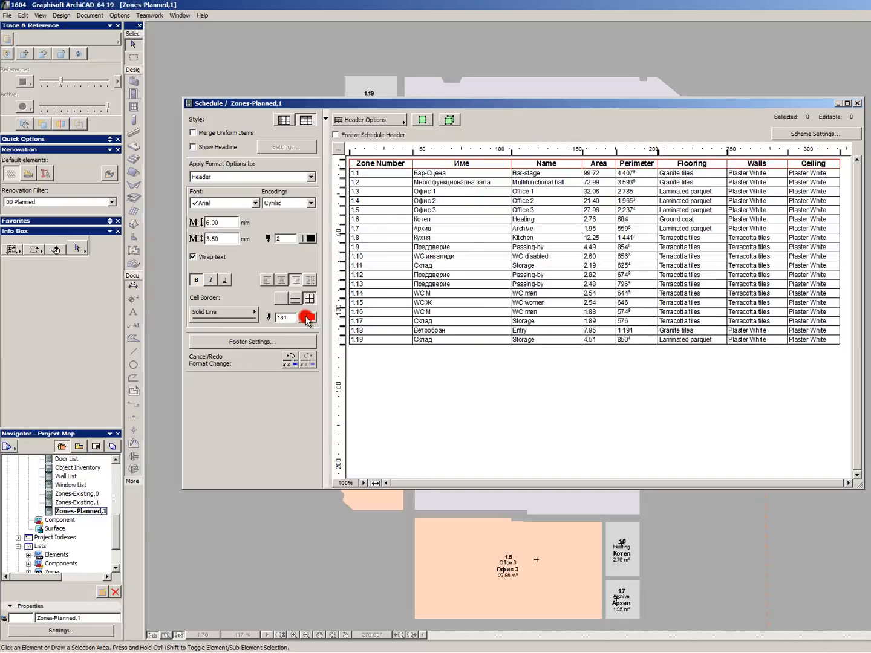
{"action": "left_click", "coordinate": [309, 317]}
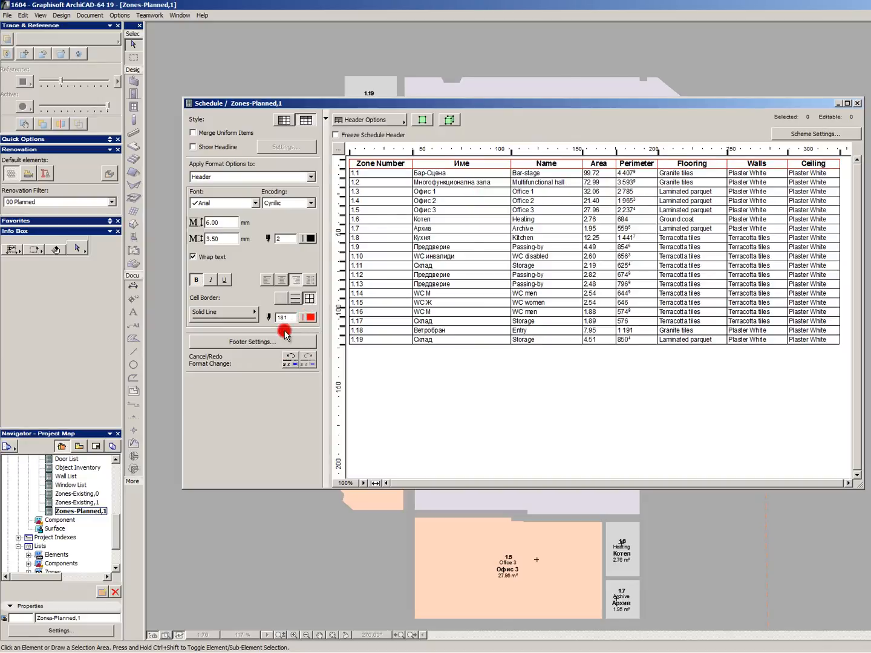
{"action": "left_click", "coordinate": [308, 317]}
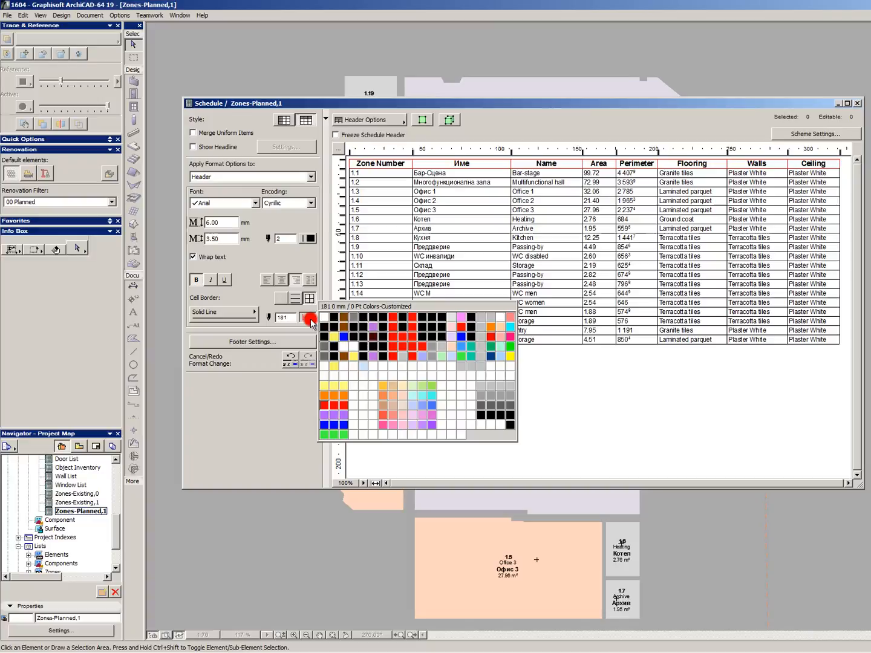
{"action": "left_click", "coordinate": [331, 416]}
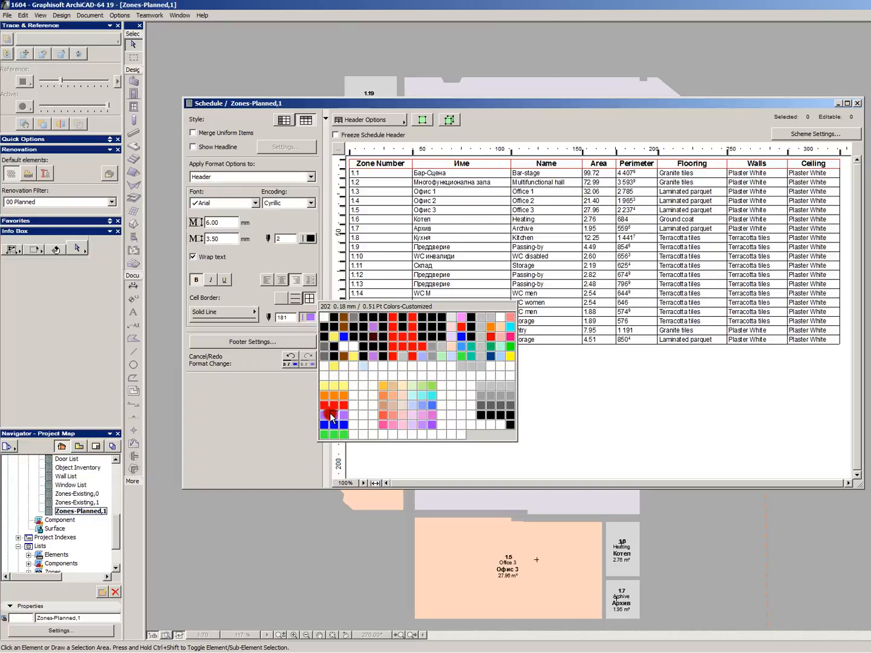
{"action": "left_click", "coordinate": [331, 415]}
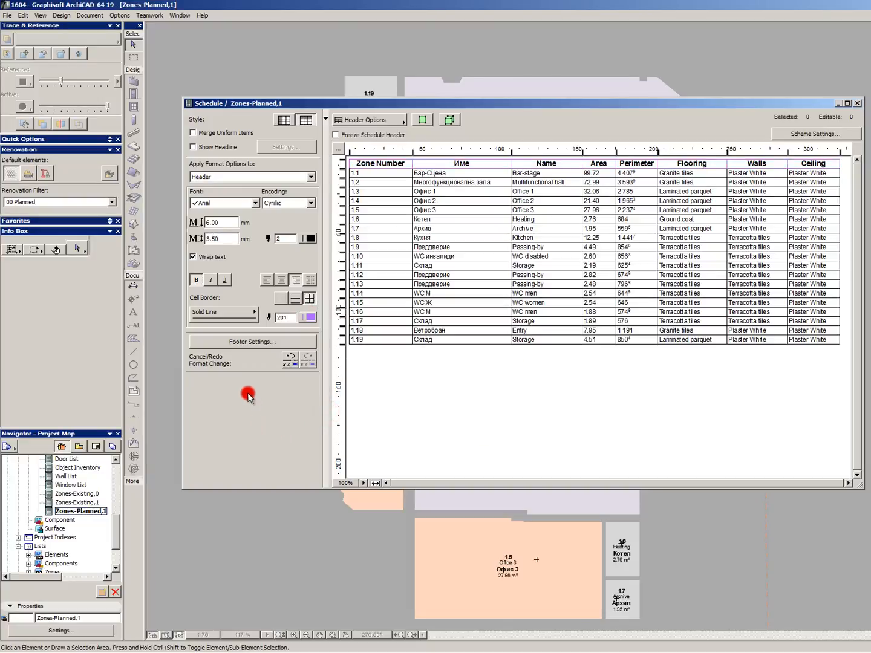
{"action": "left_click", "coordinate": [309, 238]}
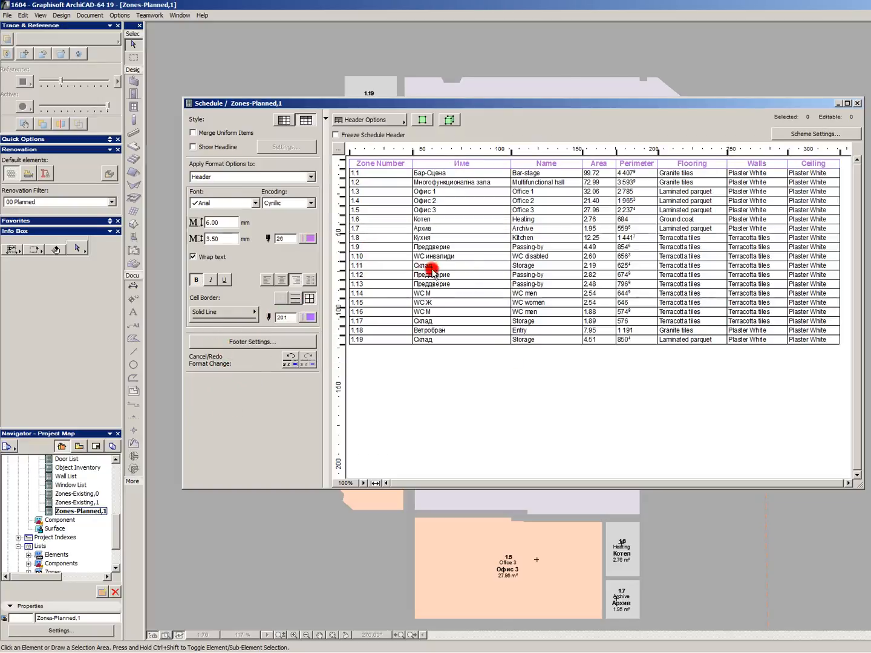
{"action": "mouse_move", "coordinate": [434, 182]}
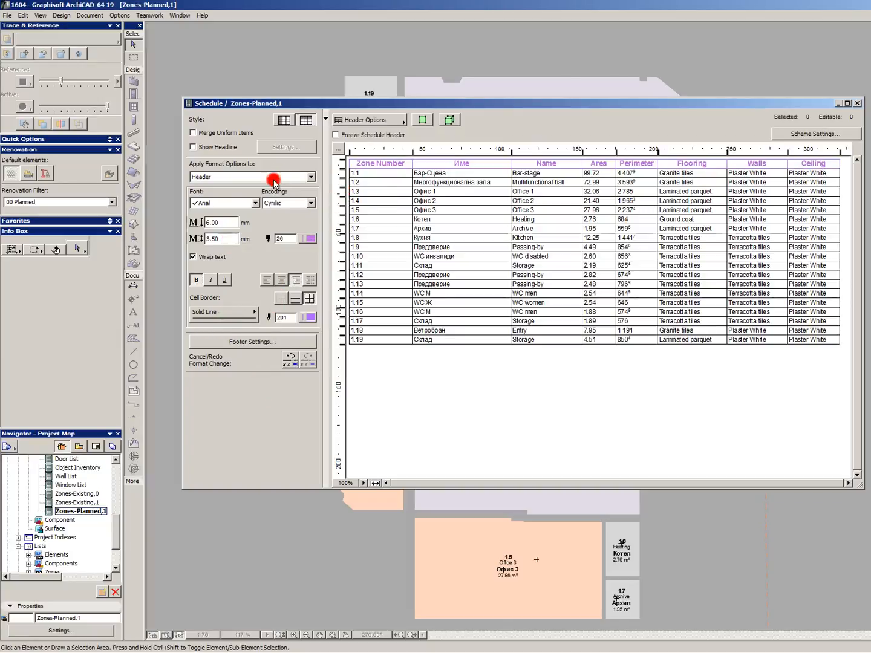
Step: Format the value cells, narrow the Zone No column, and close the Zones-Planned schedule
{"action": "left_click", "coordinate": [369, 119]}
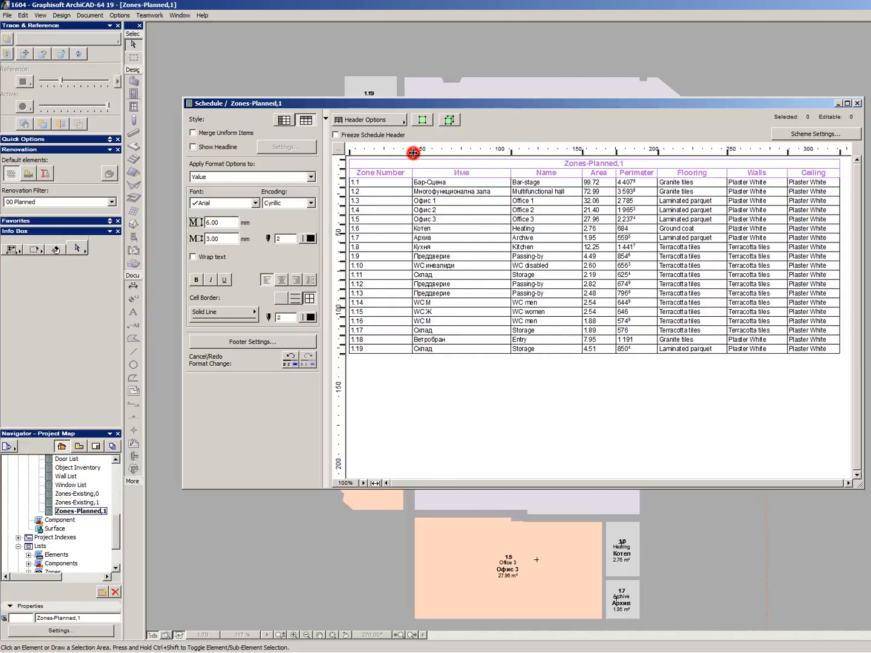
{"action": "left_click", "coordinate": [380, 173]}
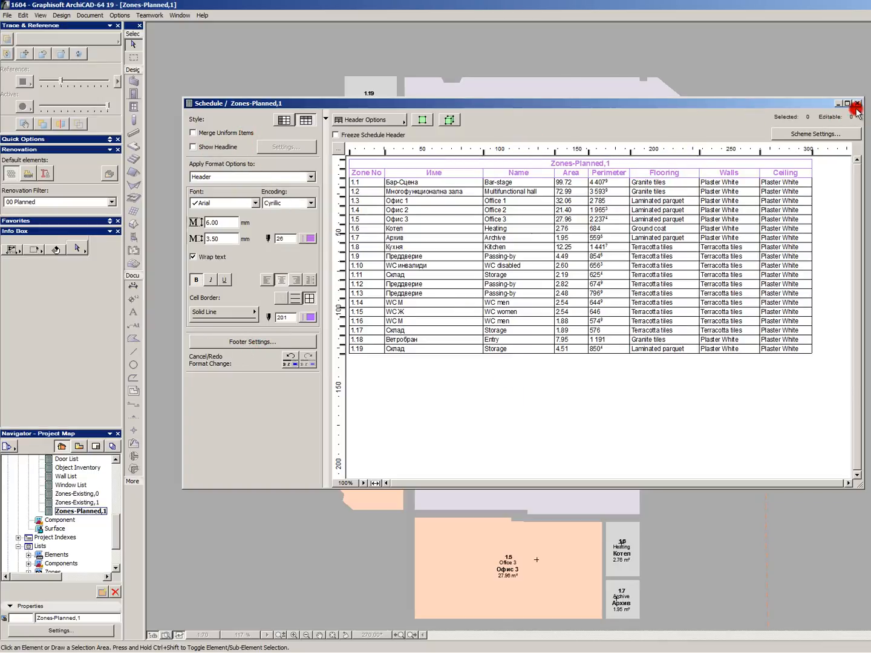
{"action": "left_click", "coordinate": [857, 103]}
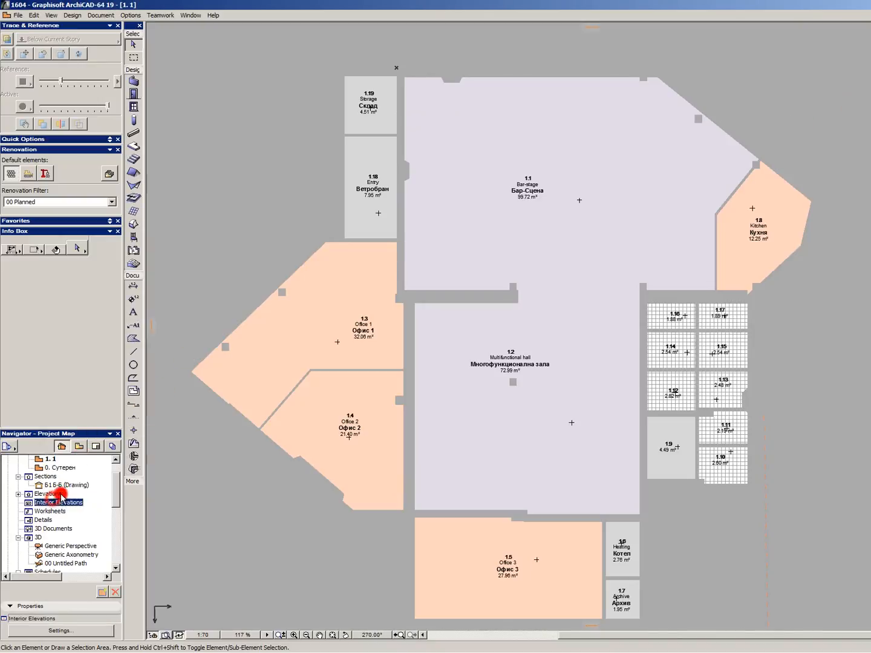
Step: Open the Разпределение - A3 layout from the Layout Book, then return to the Project Map
{"action": "left_click", "coordinate": [79, 446]}
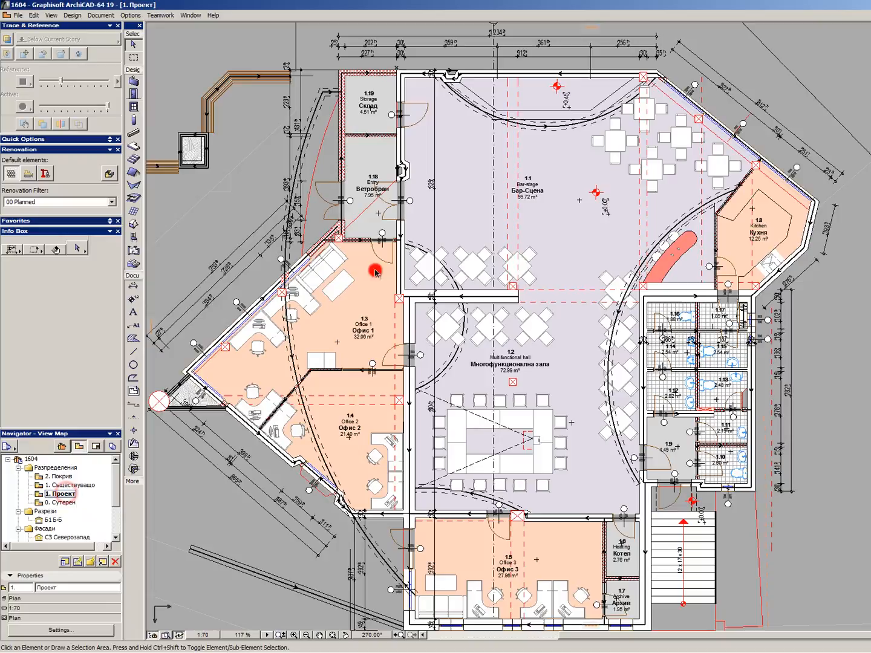
{"action": "left_click", "coordinate": [95, 446]}
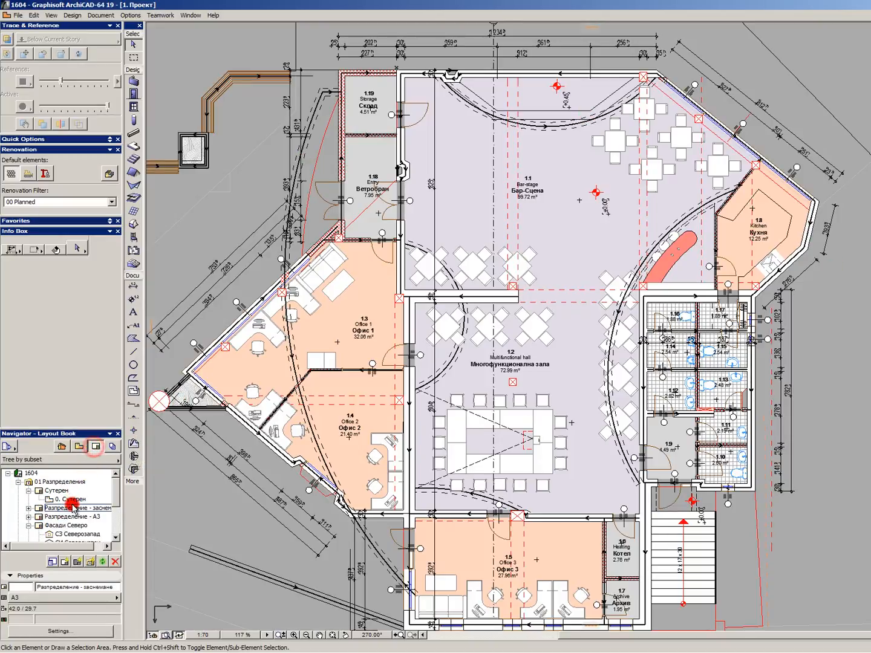
{"action": "left_click", "coordinate": [72, 517]}
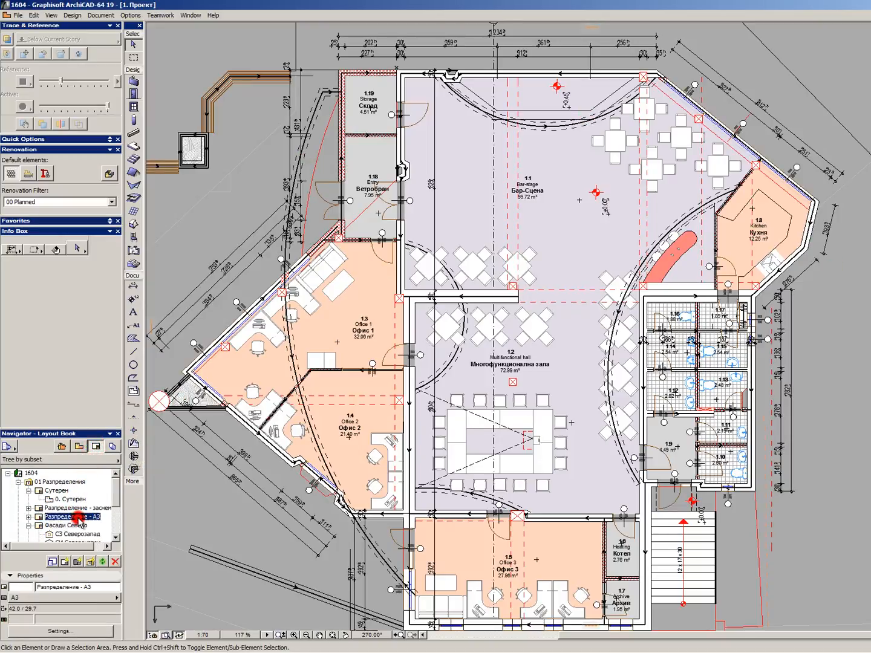
{"action": "double_click", "coordinate": [73, 516]}
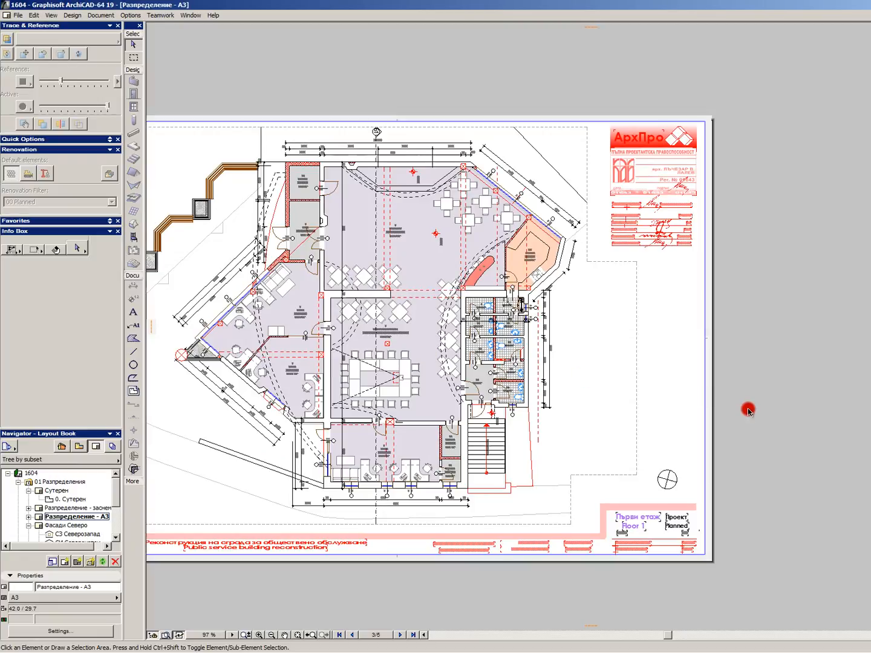
{"action": "left_click", "coordinate": [748, 410]}
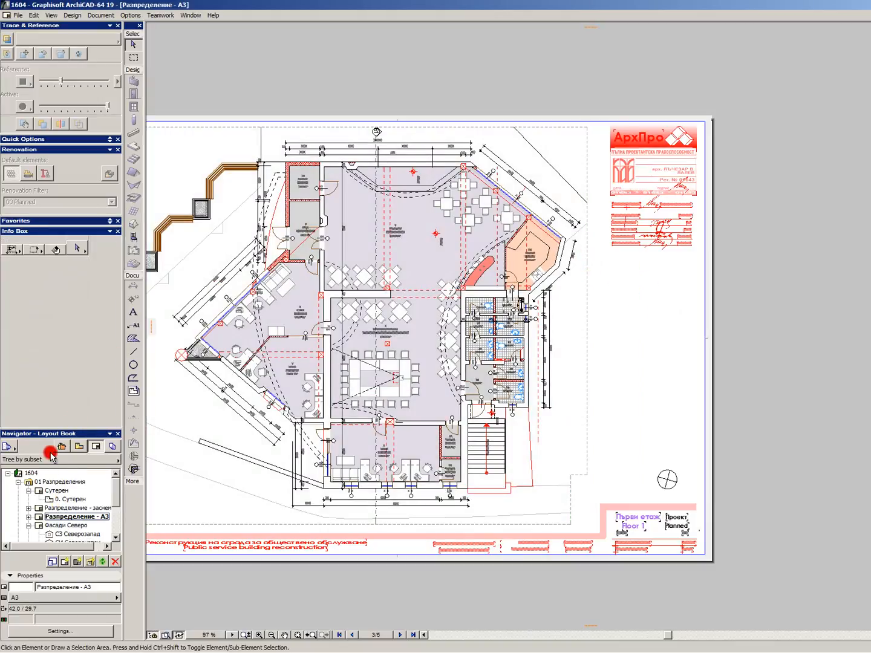
{"action": "left_click", "coordinate": [61, 447]}
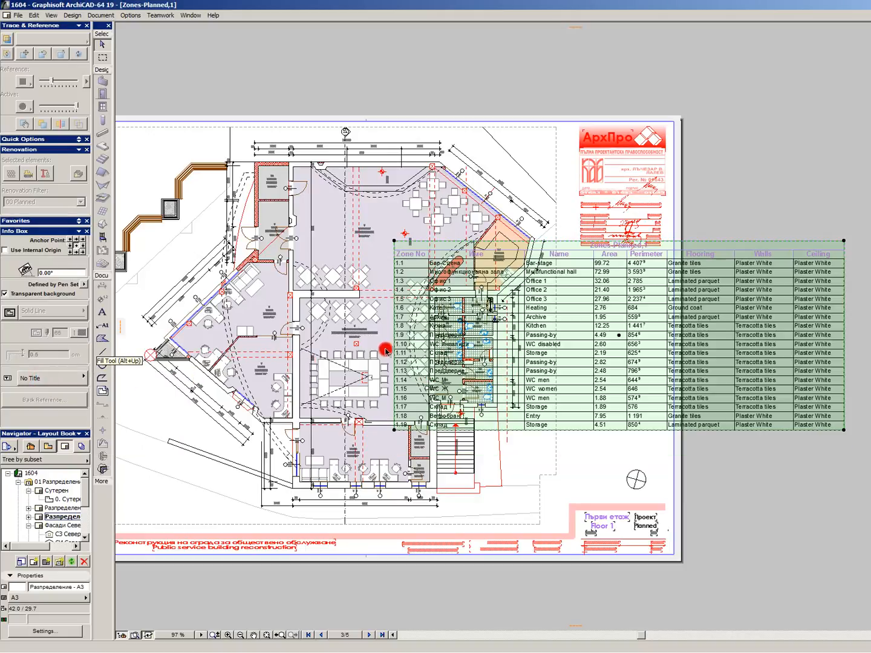
Step: Place the Zones-Planned schedule on the A3 layout at 50% scale
{"action": "left_click", "coordinate": [57, 251]}
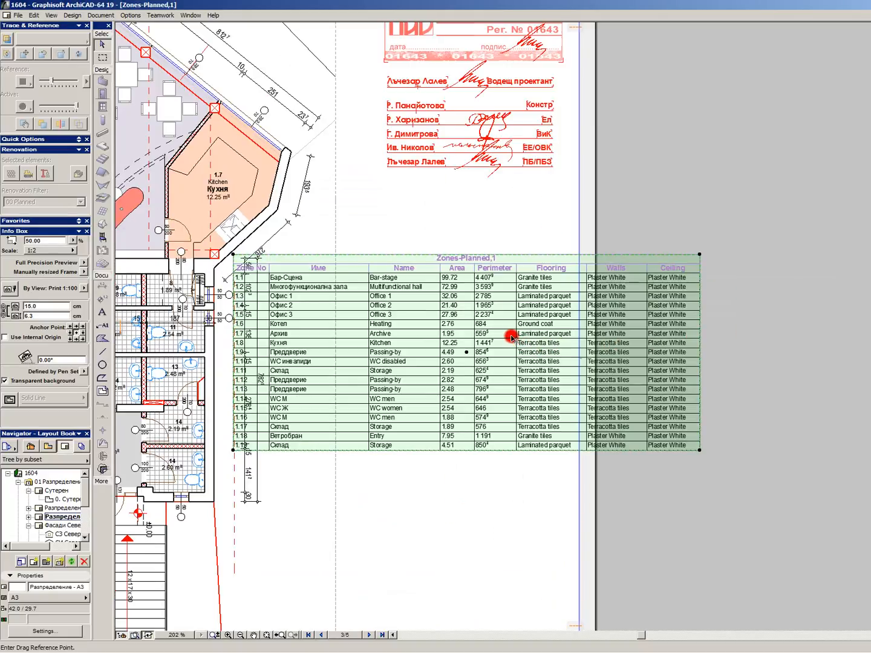
{"action": "left_click_drag", "start_coordinate": [512, 337], "coordinate": [553, 380]}
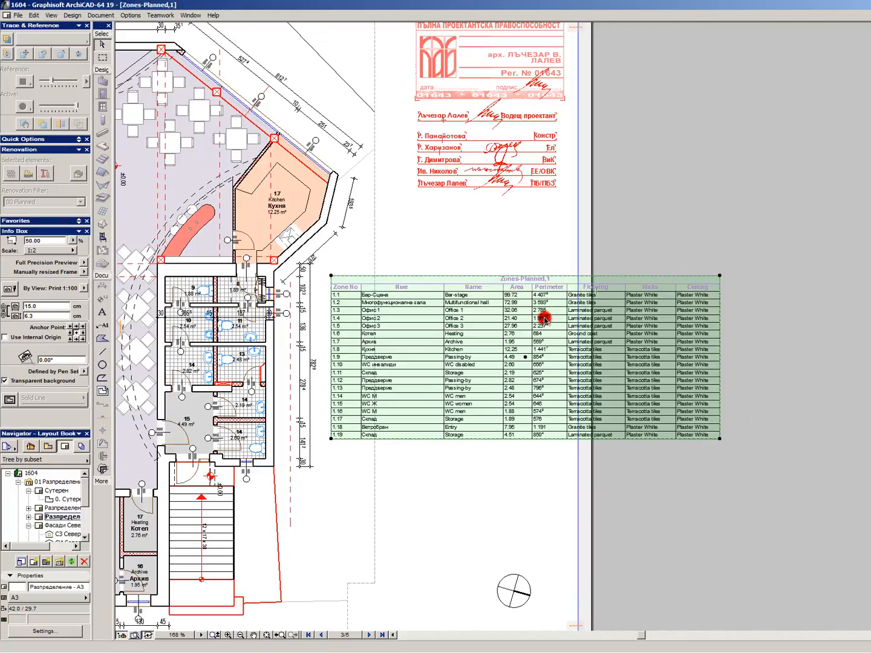
{"action": "scroll", "scroll_direction": "down", "scroll_amount": 3}
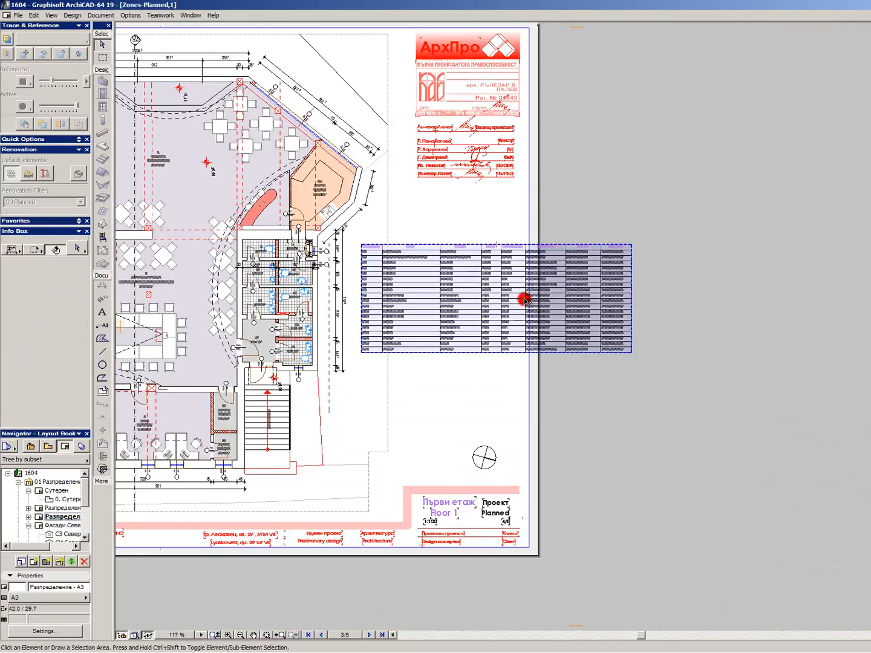
Step: Rotate the schedule 90° and move it beside the title block on the right side
{"action": "left_click", "coordinate": [524, 300]}
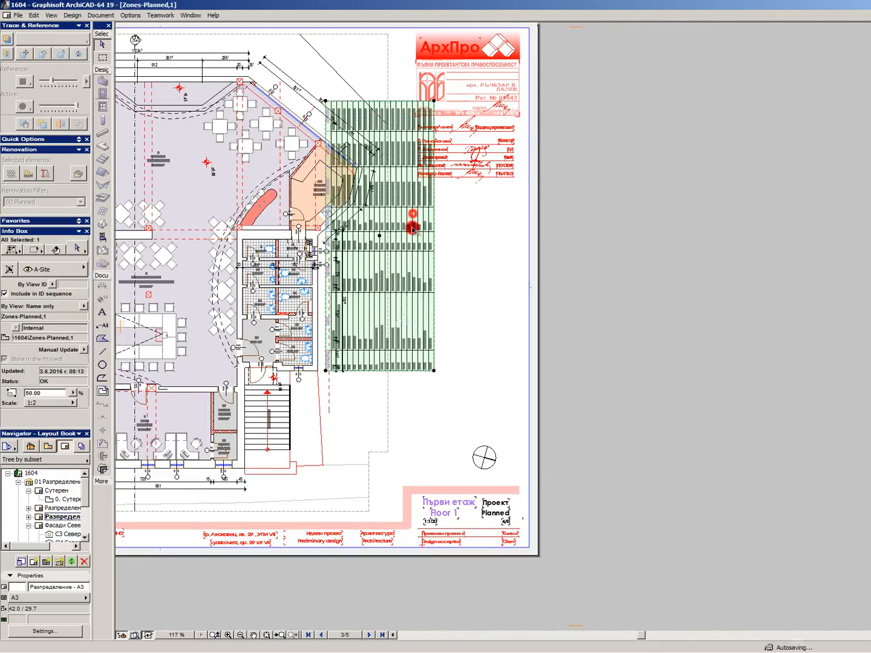
{"action": "left_click_drag", "start_coordinate": [423, 257], "coordinate": [502, 332]}
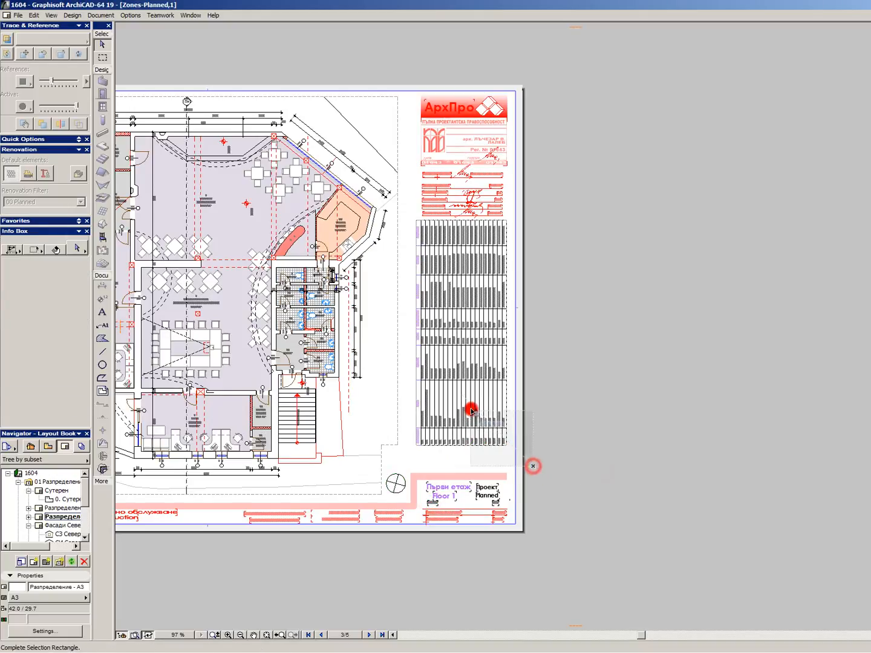
{"action": "left_click", "coordinate": [473, 410]}
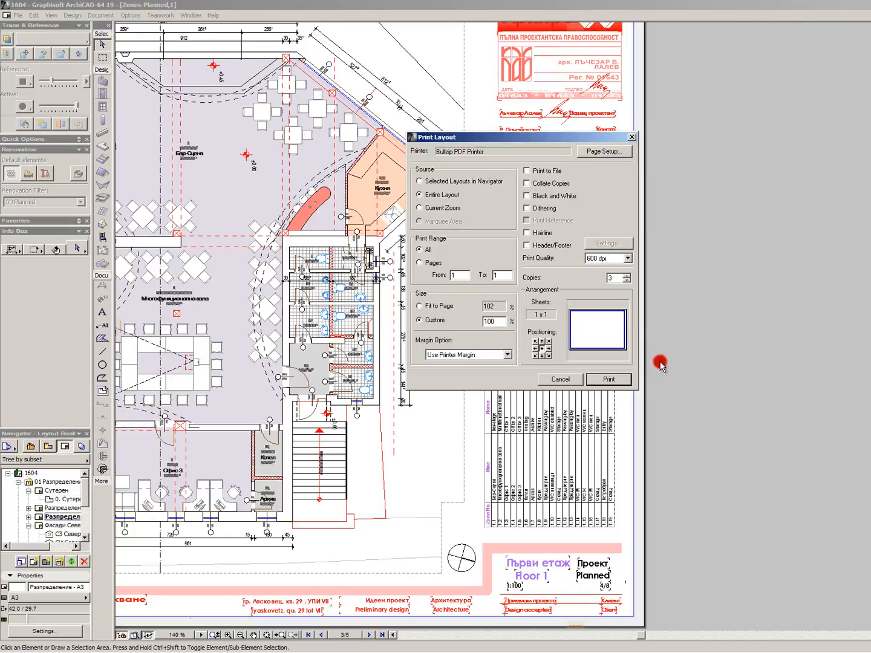
{"action": "mouse_move", "coordinate": [644, 387]}
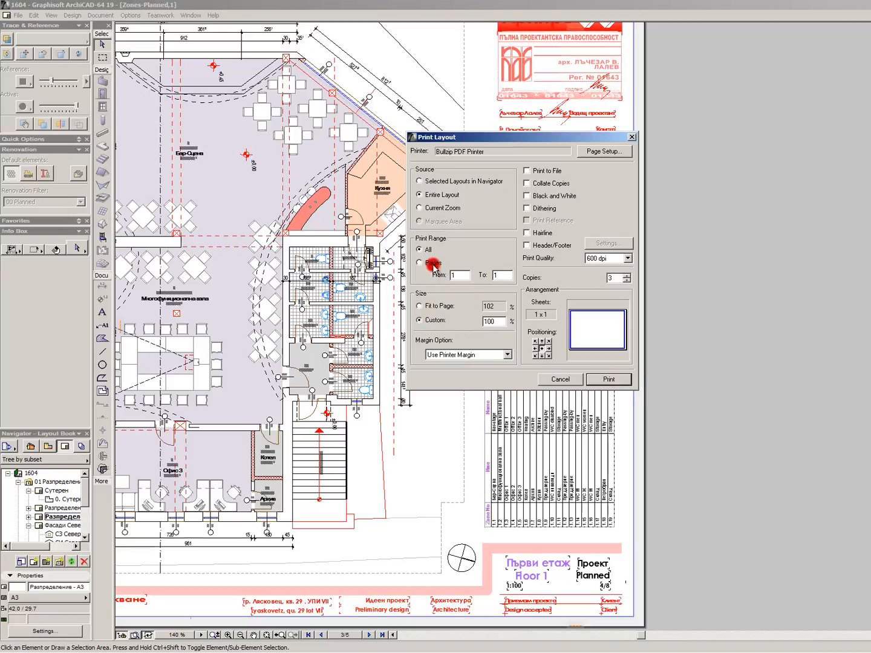
Step: Print the A3 layout to PDF using a page range at 100% size
{"action": "left_click", "coordinate": [422, 262]}
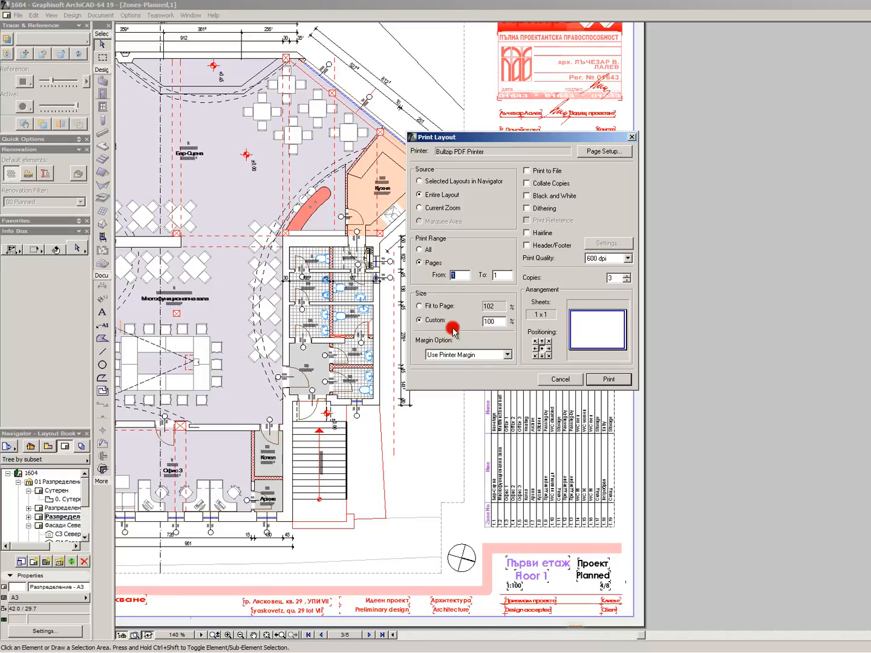
{"action": "left_click", "coordinate": [608, 379]}
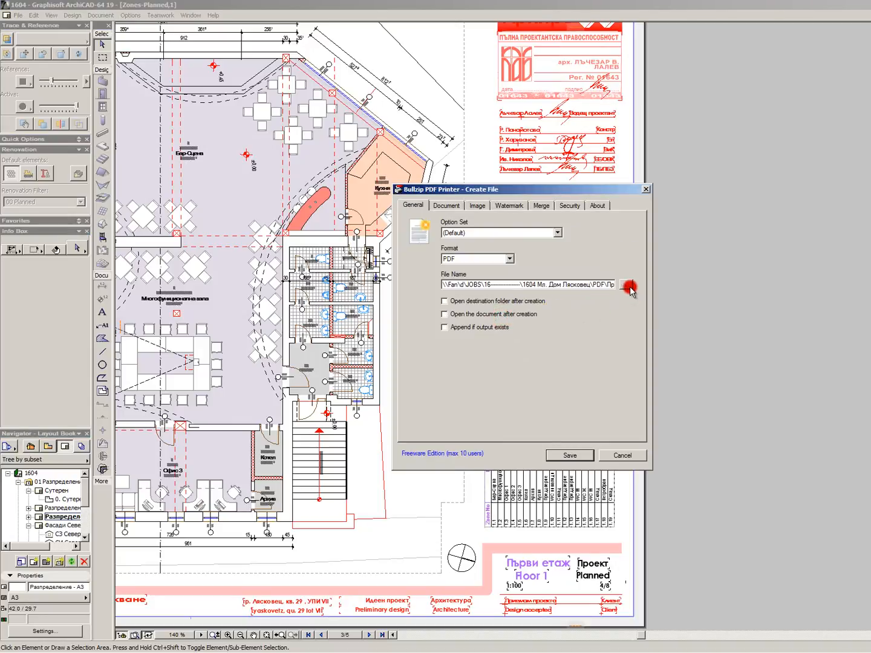
{"action": "left_click", "coordinate": [445, 314]}
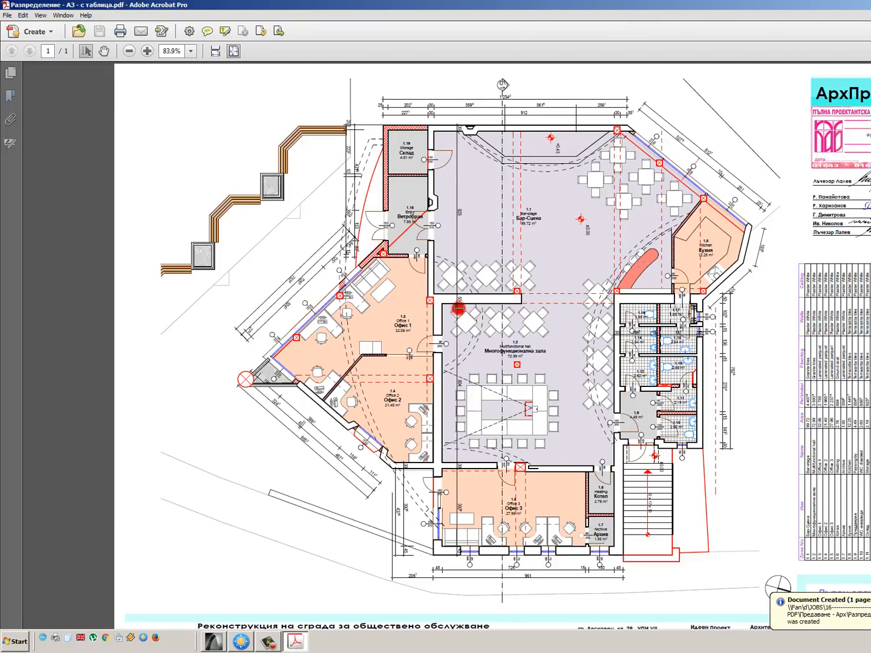
Step: Zoom the printed PDF to 150% to inspect the zone schedule
{"action": "left_click", "coordinate": [39, 15]}
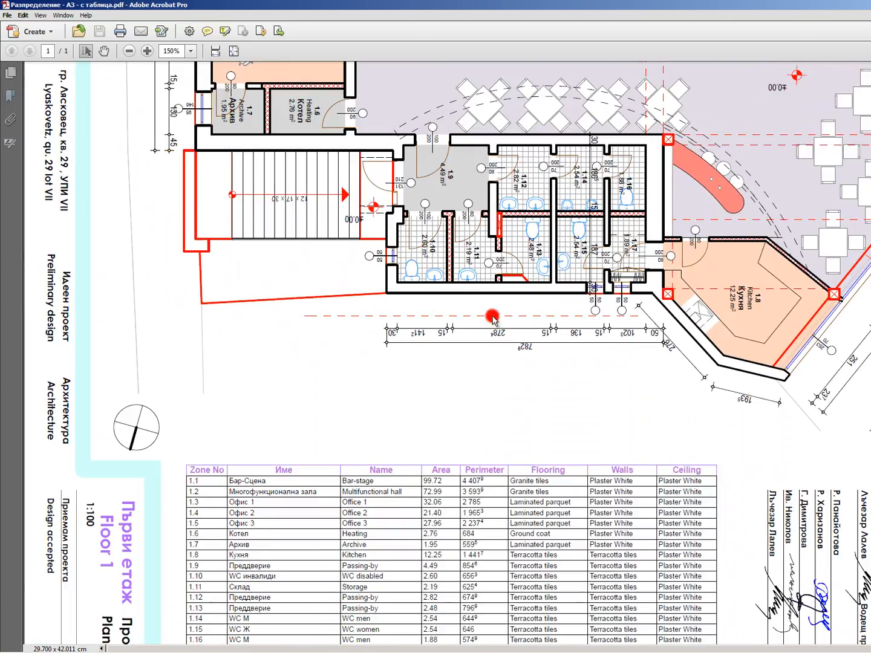
{"action": "scroll", "scroll_direction": "down", "scroll_amount": 3}
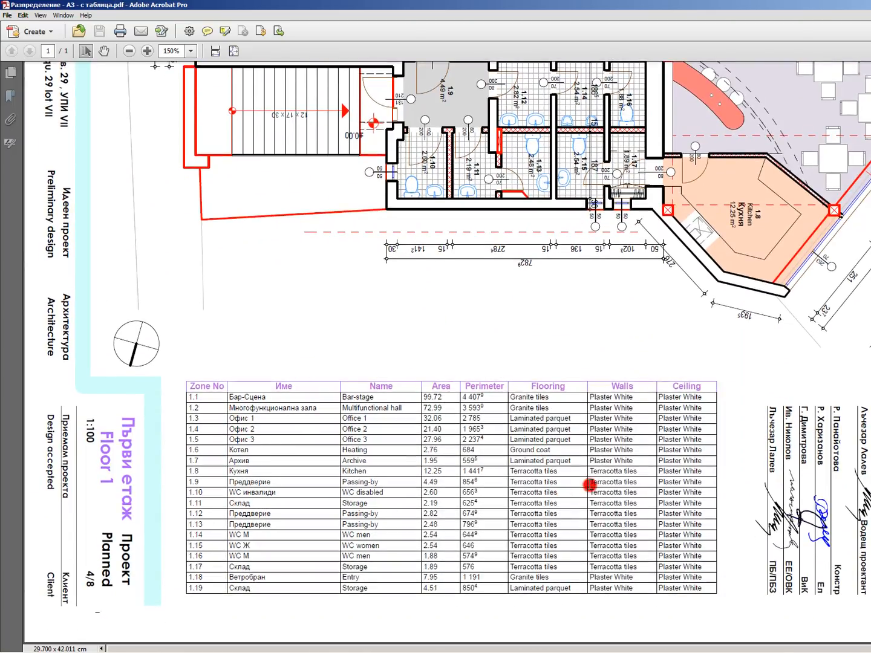
{"action": "mouse_move", "coordinate": [617, 360]}
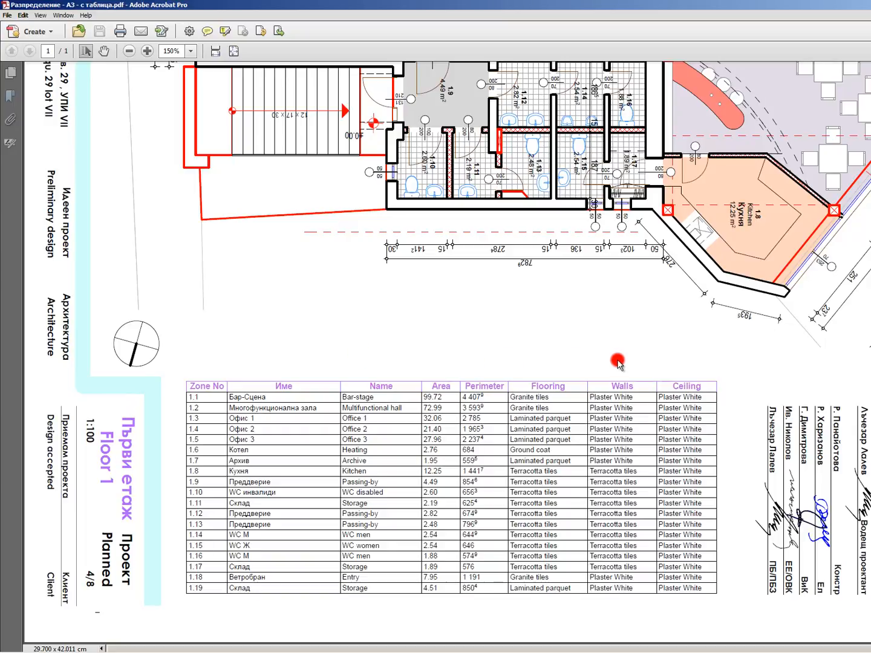
{"action": "mouse_move", "coordinate": [595, 519]}
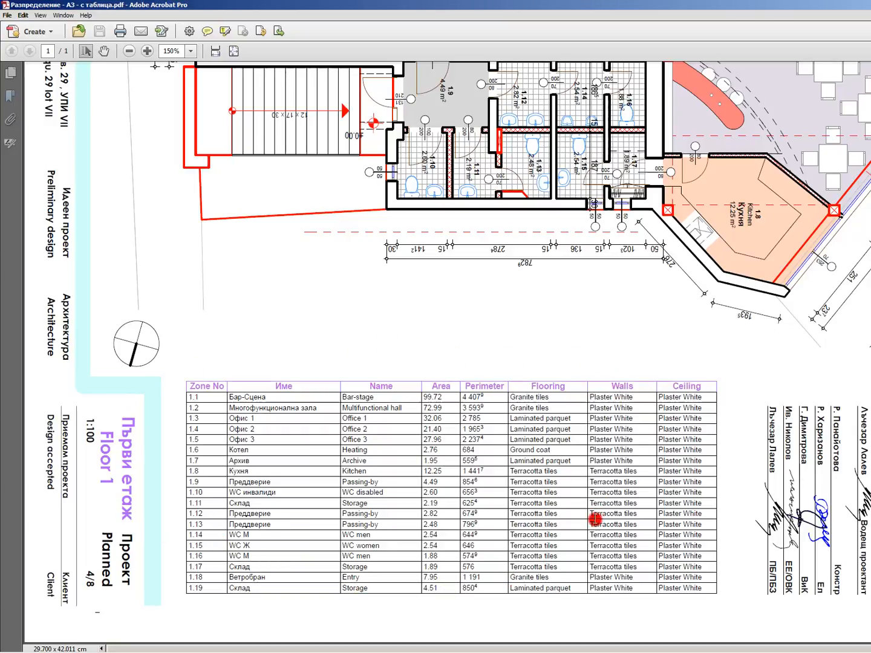